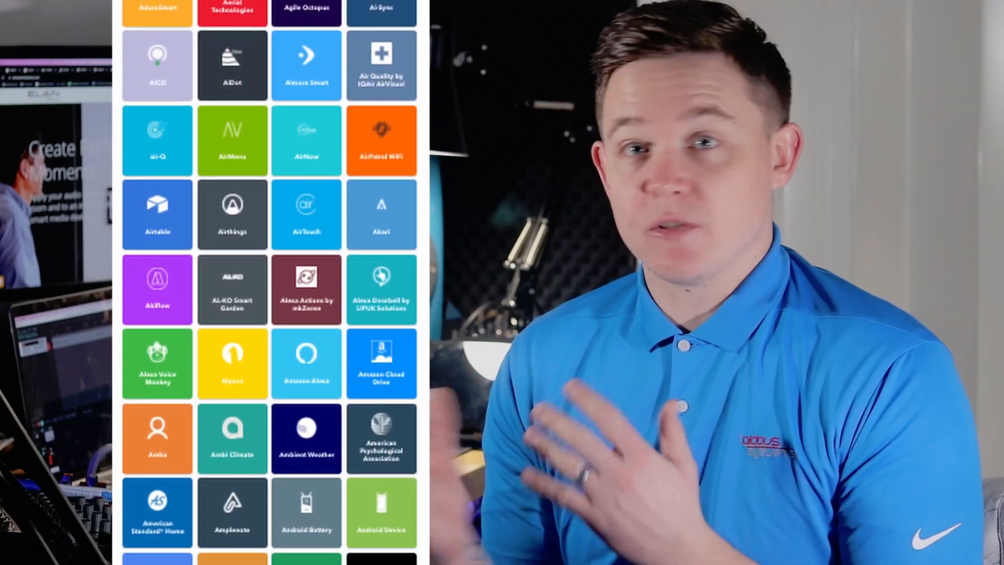
Start adding a new generic serial device under Input/Output > Generic Serial Devices
scroll(down, 3)
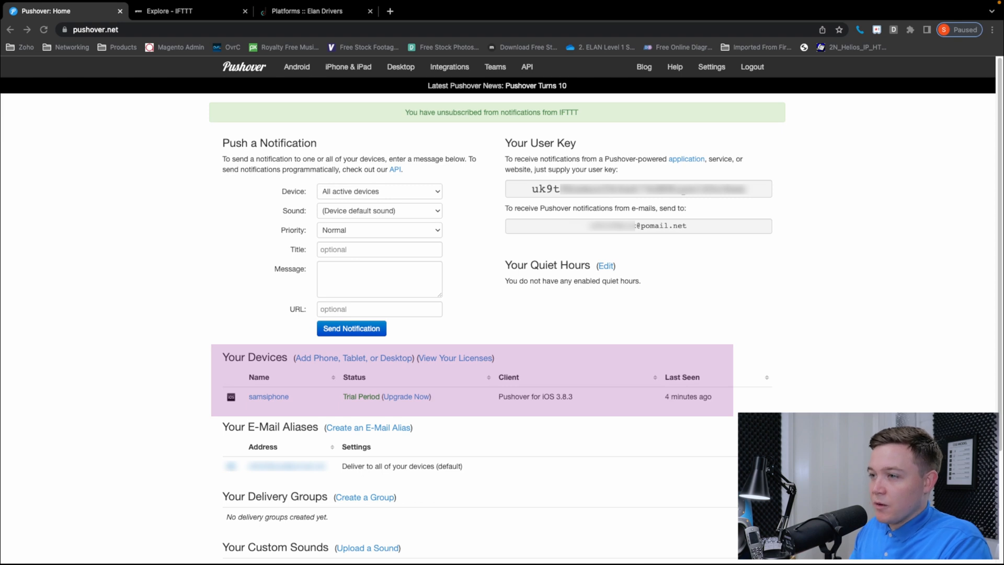
scroll(down, 3)
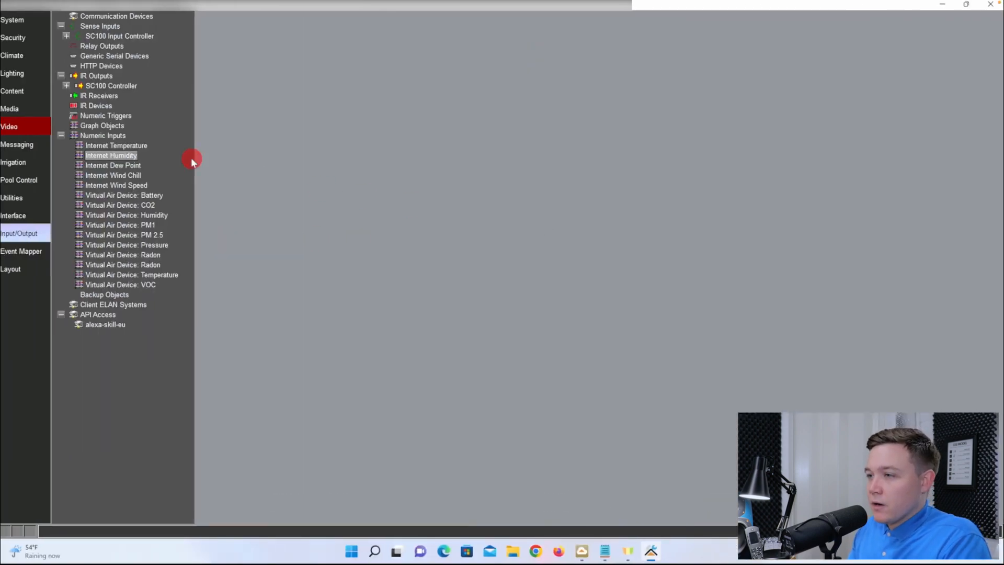
click(18, 233)
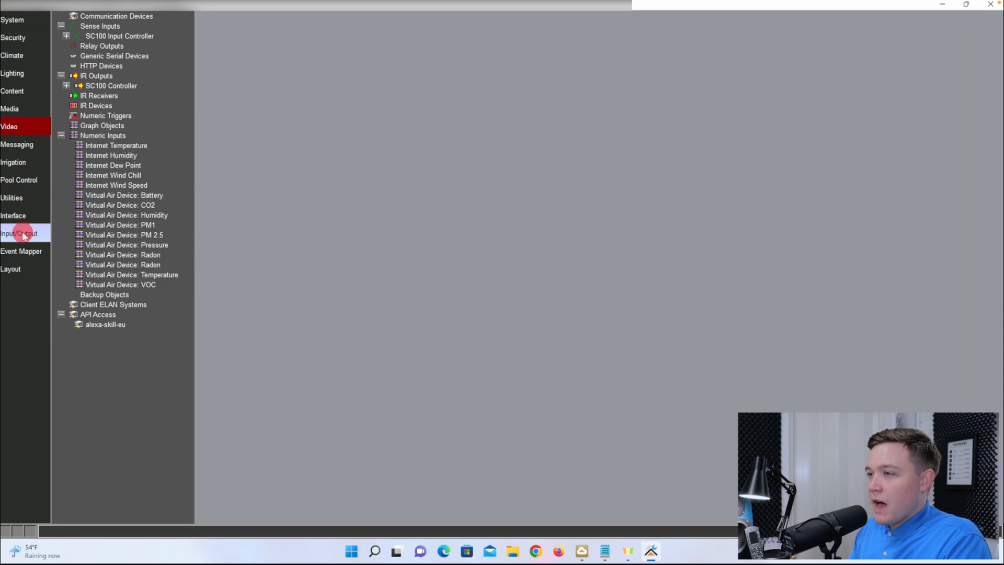
click(113, 55)
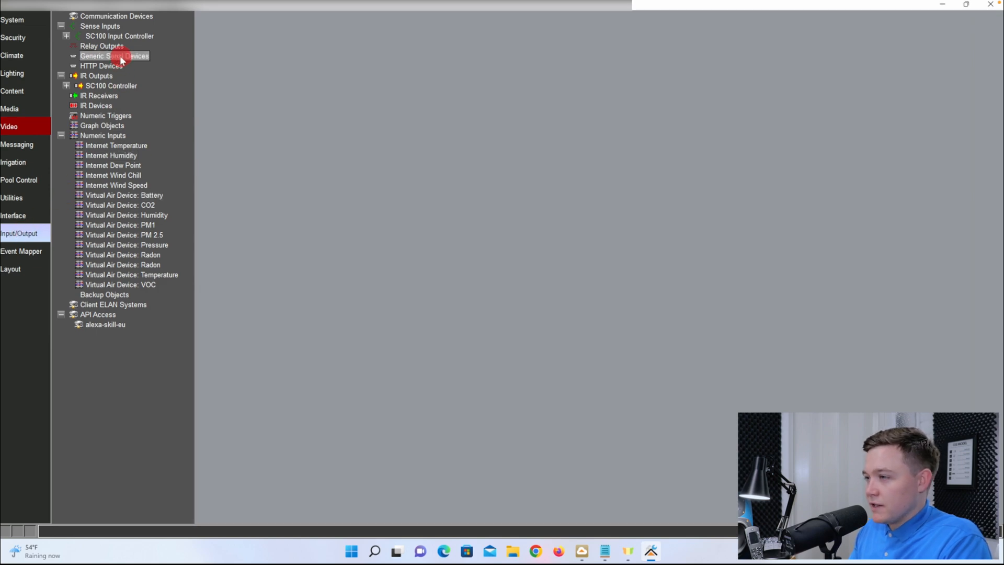
right_click(114, 56)
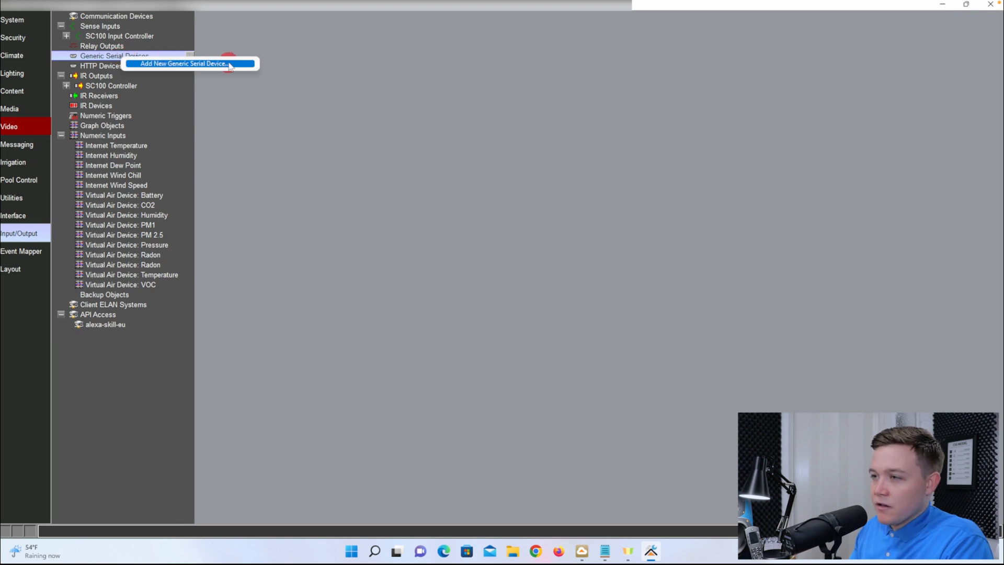
click(182, 64)
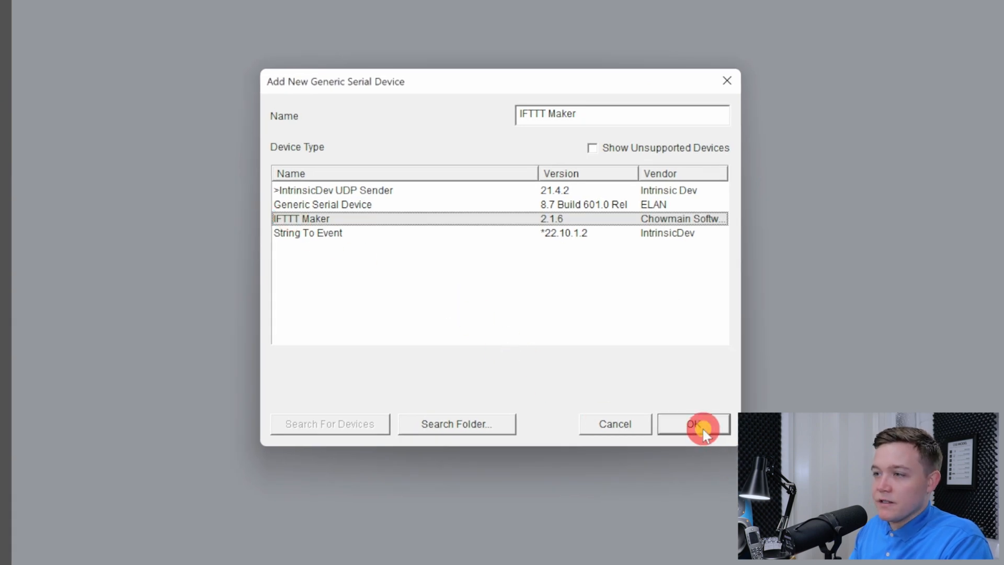
Choose the IFTTT Maker driver and accept the unsupported-driver warning
click(693, 423)
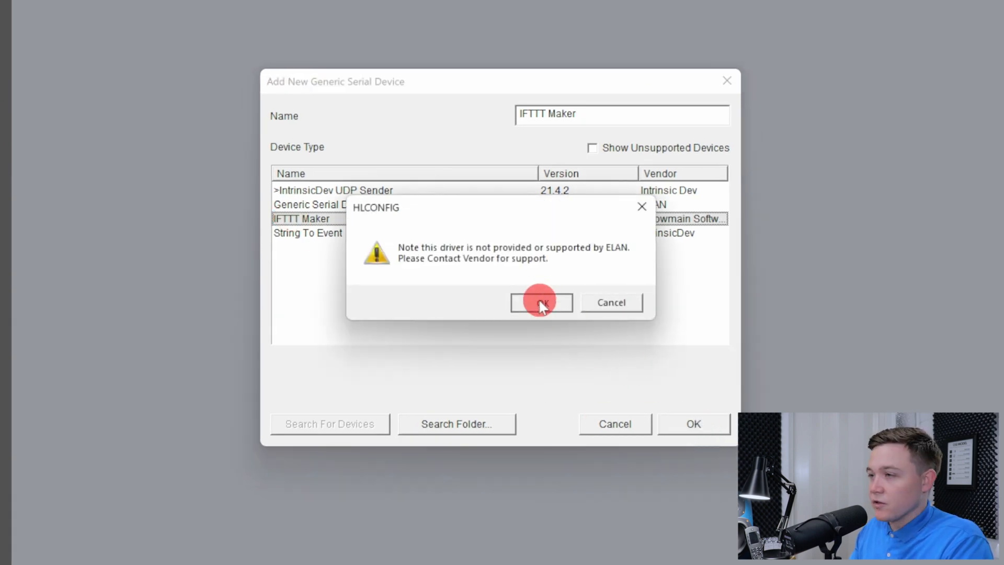
click(540, 302)
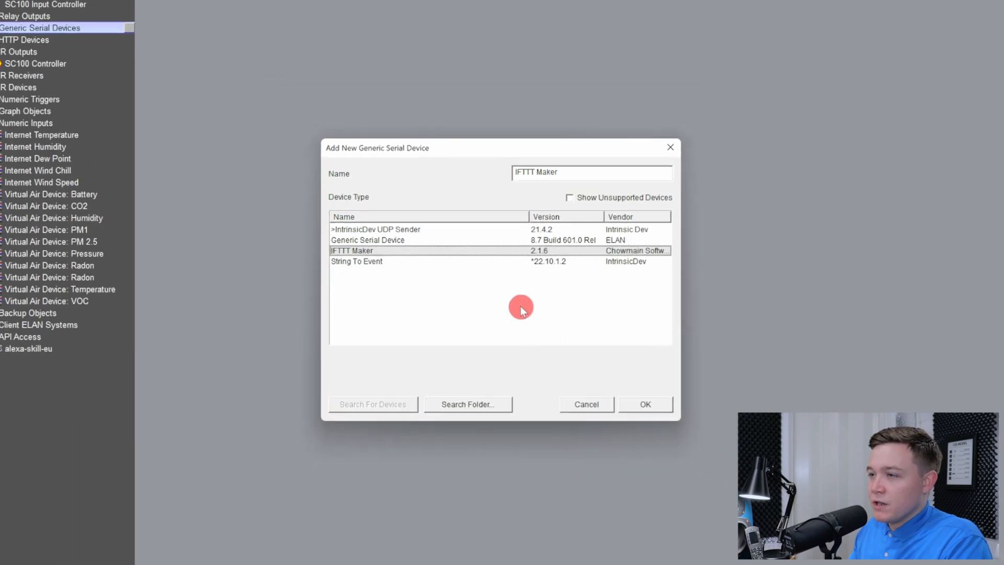
Add the IFTTT Maker device and apply the Pushover login with user name 'sam'
click(645, 403)
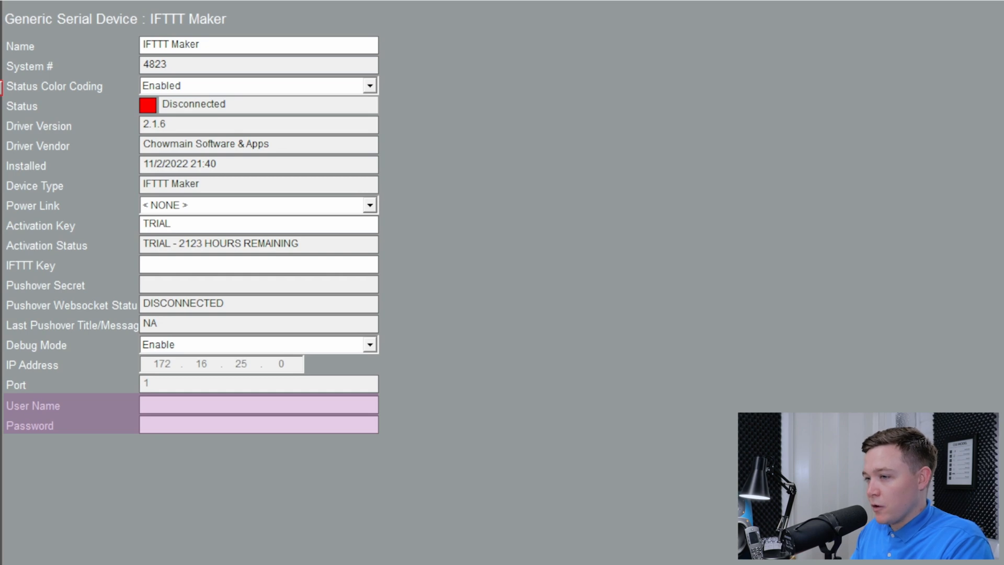
click(259, 405)
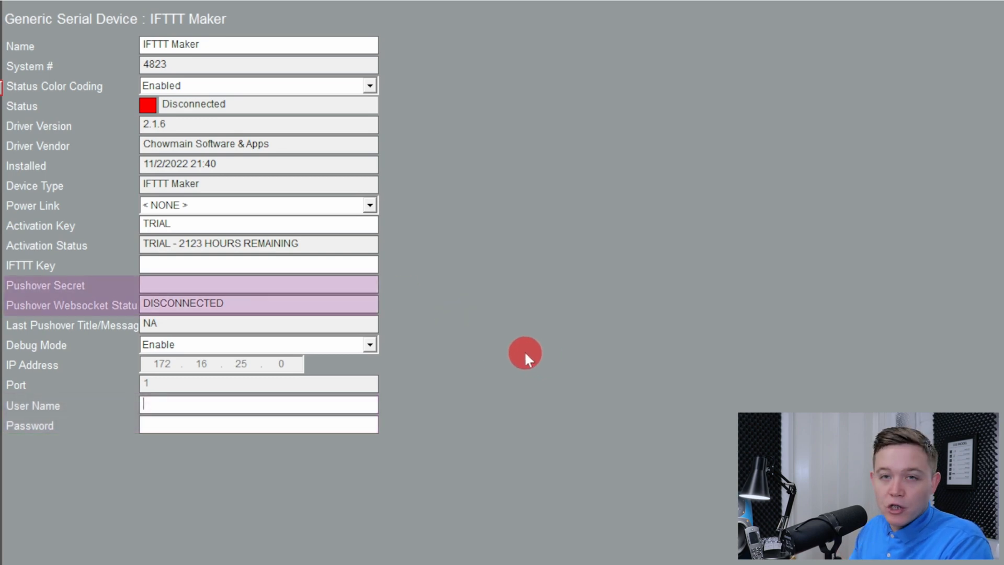
mouse_move(477, 352)
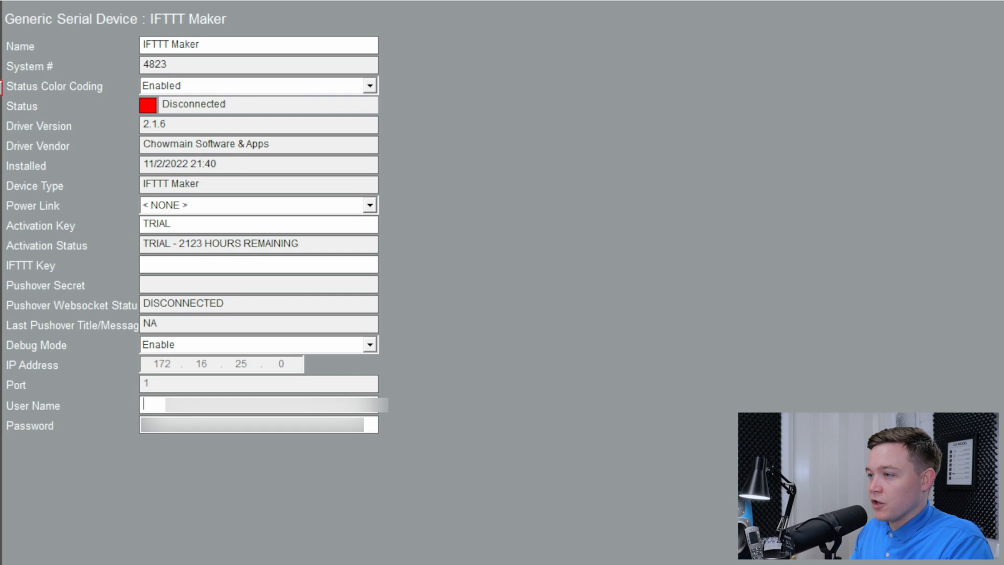
click(164, 405)
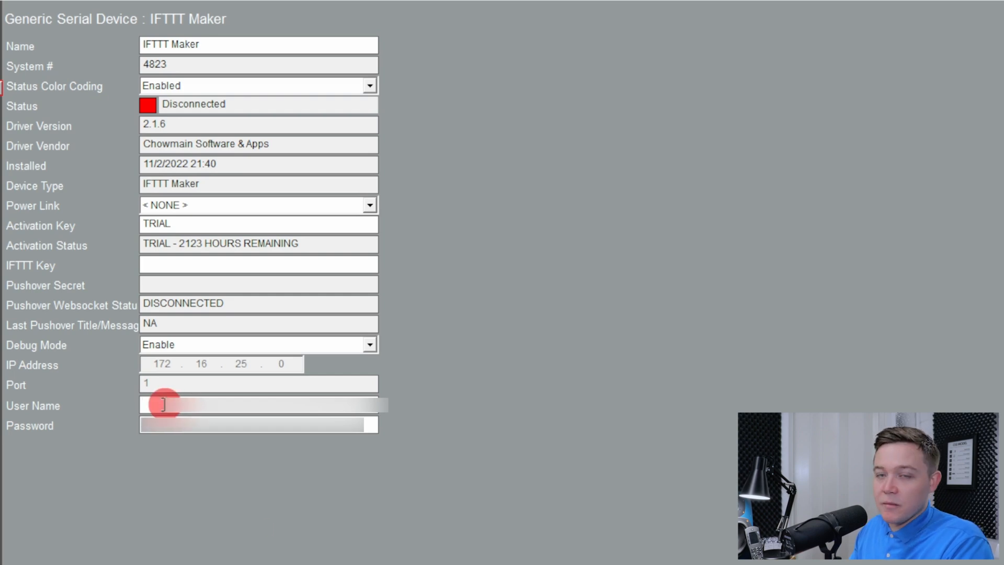
text(sam)
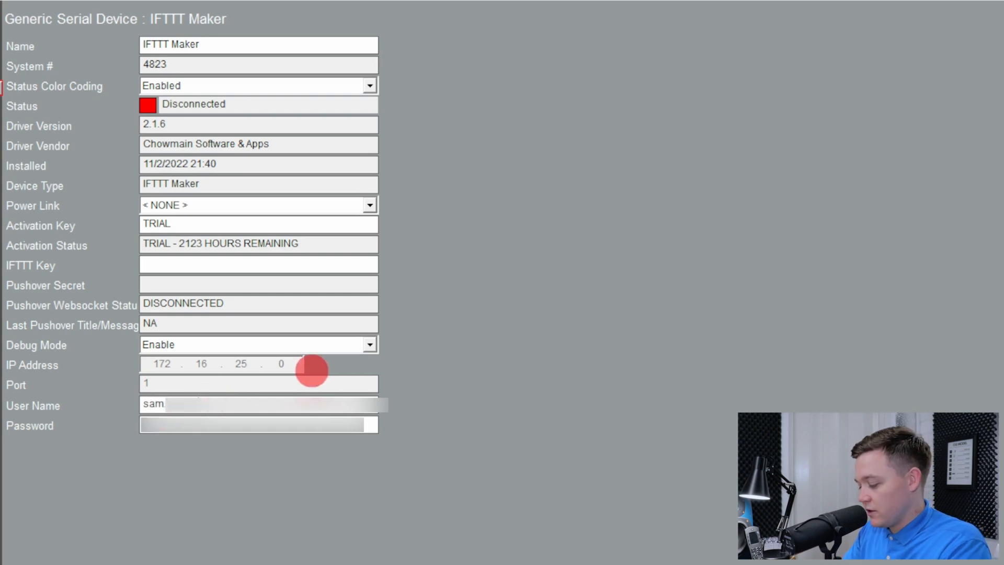
scroll(down, 3)
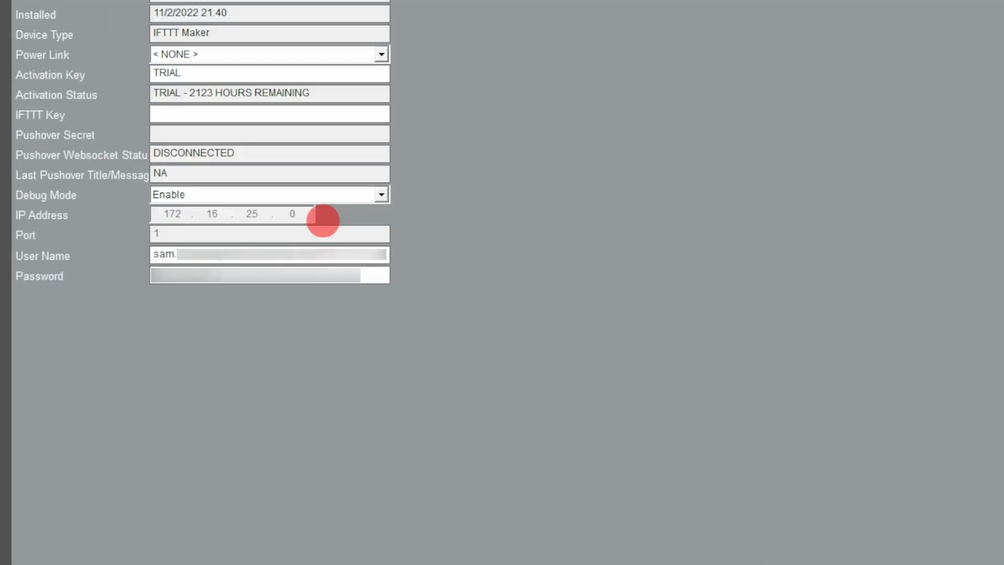
click(151, 536)
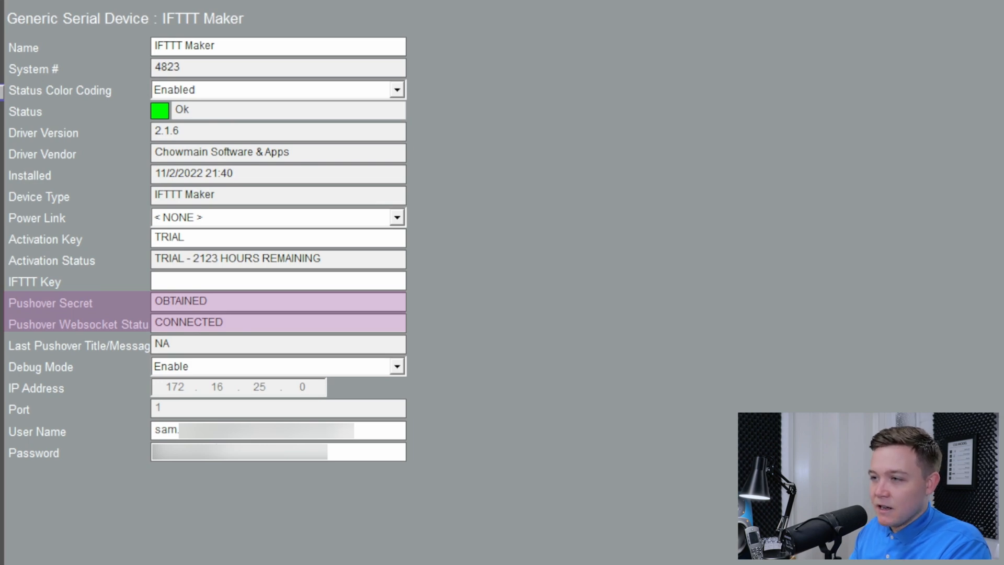
Return to the Pushover account page to check Your Devices for ELAN_IFTTT
click(214, 301)
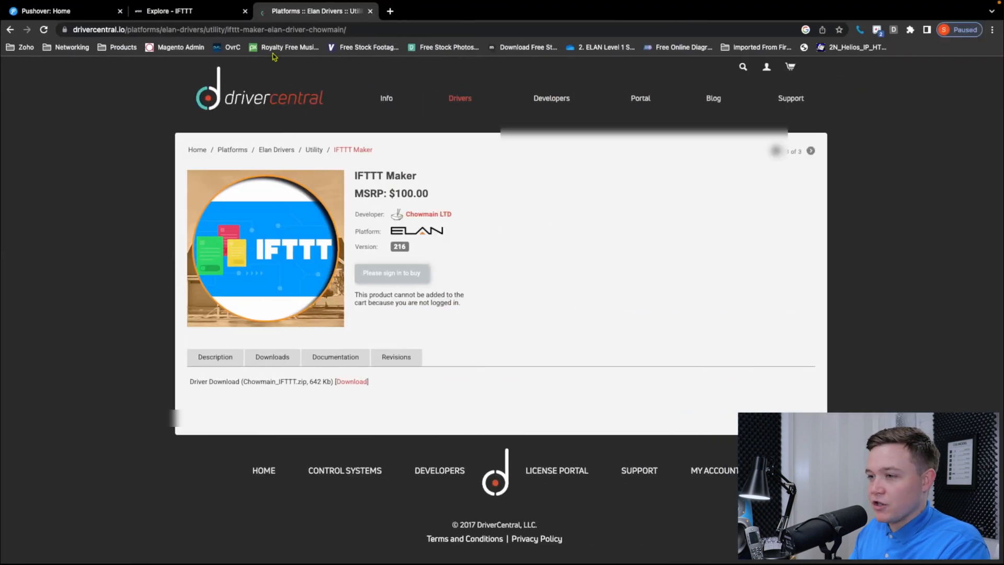
click(57, 10)
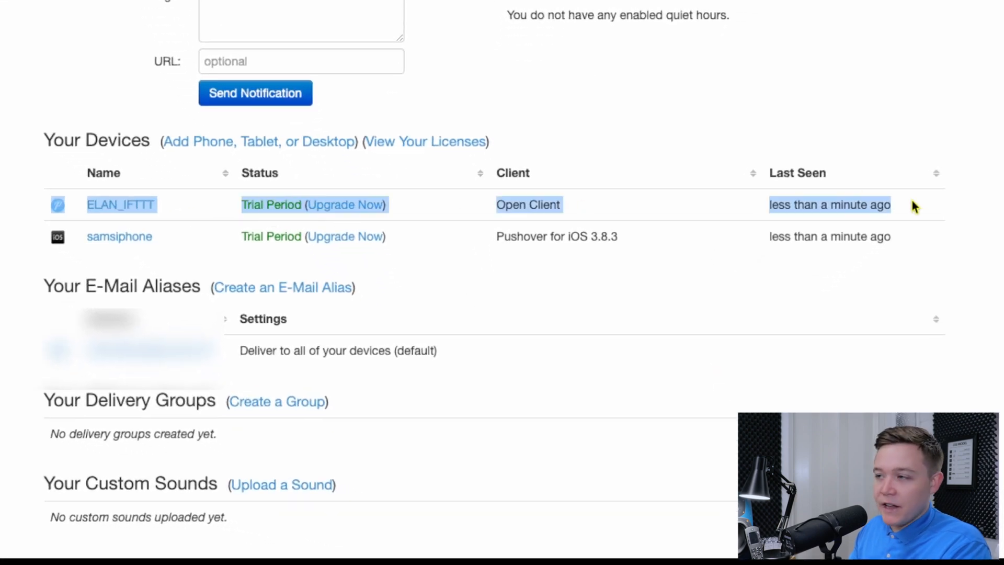
mouse_move(887, 108)
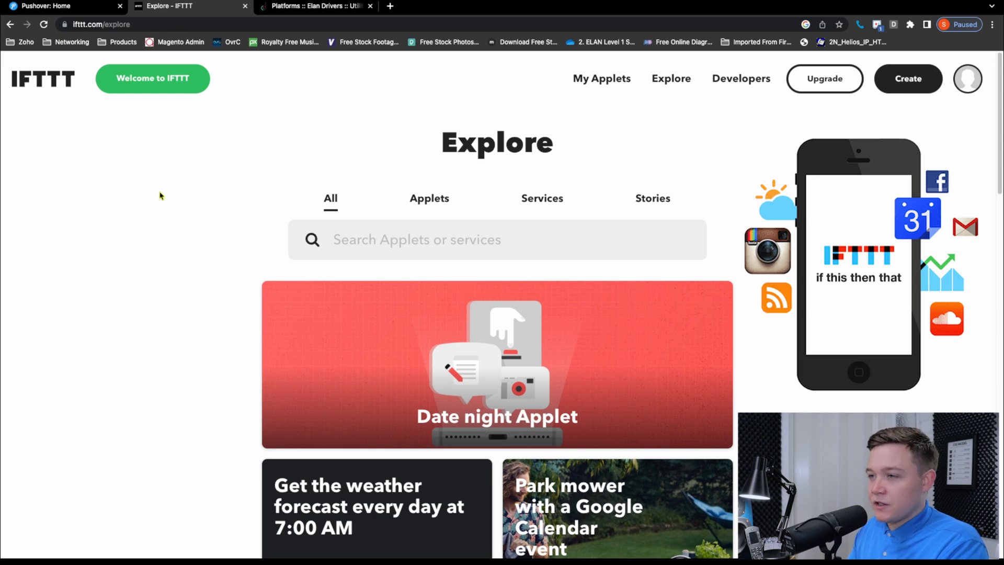
Search the IFTTT Explore services list for 'webhooks'
click(541, 197)
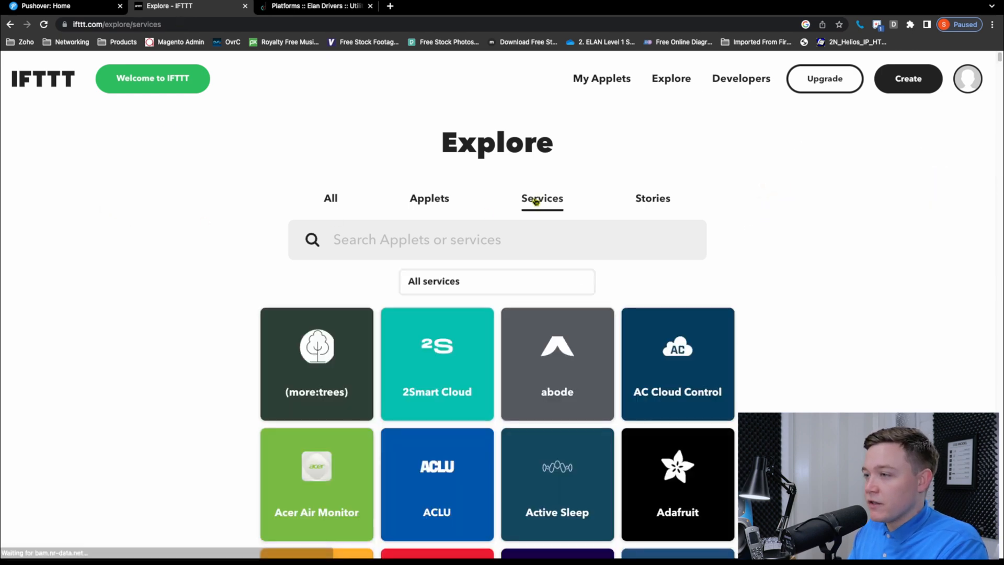
scroll(down, 3)
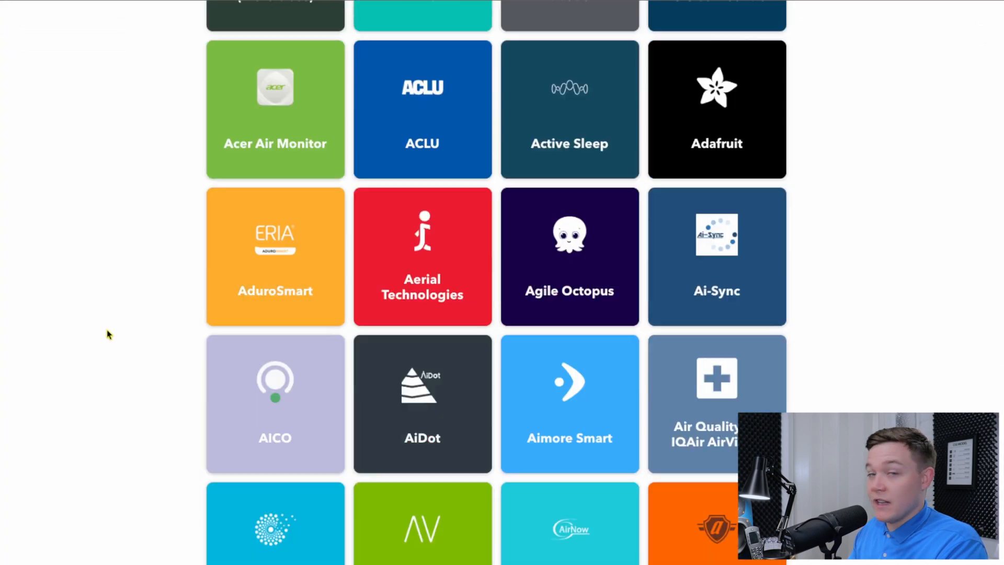
scroll(down, 3)
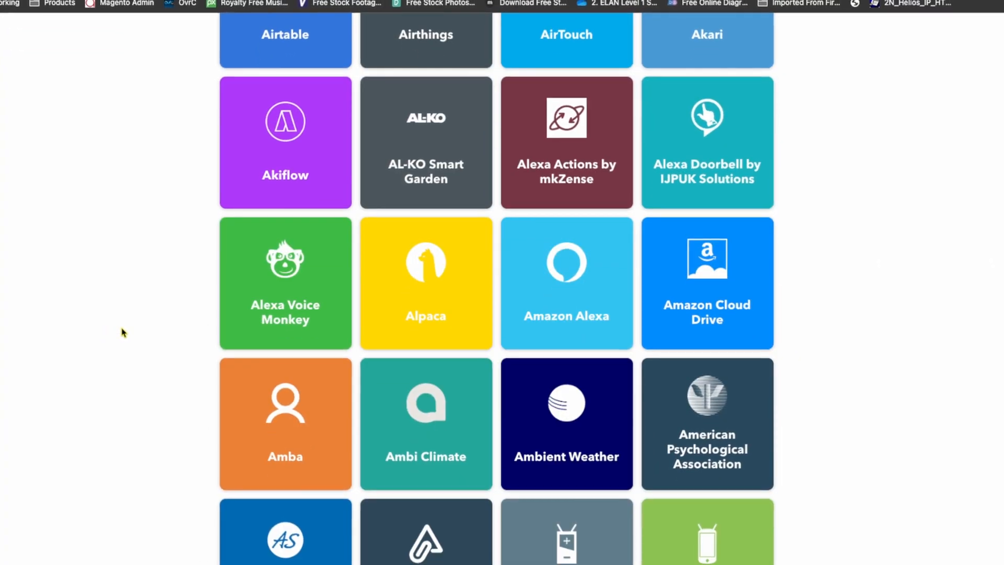
scroll(down, 3)
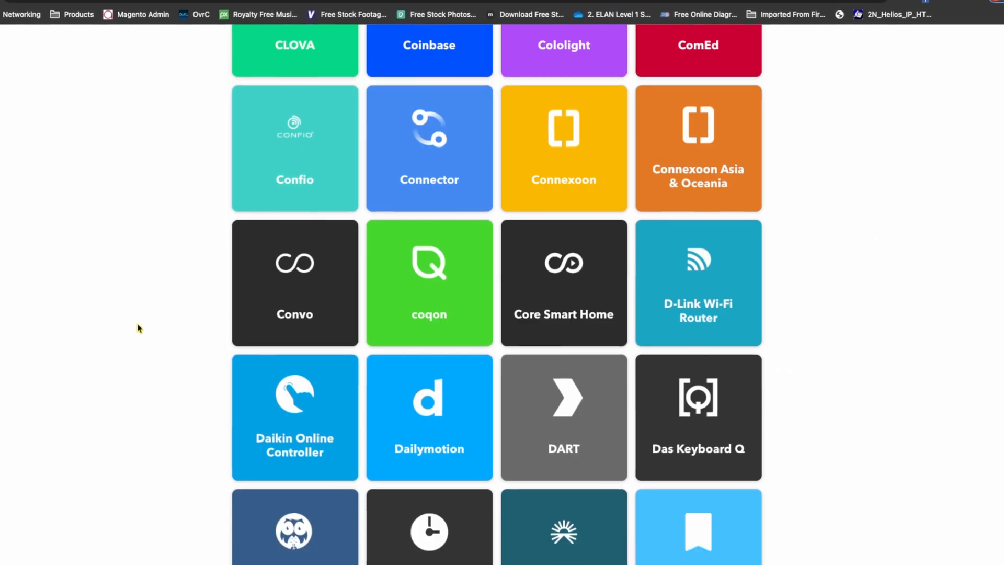
scroll(down, 3)
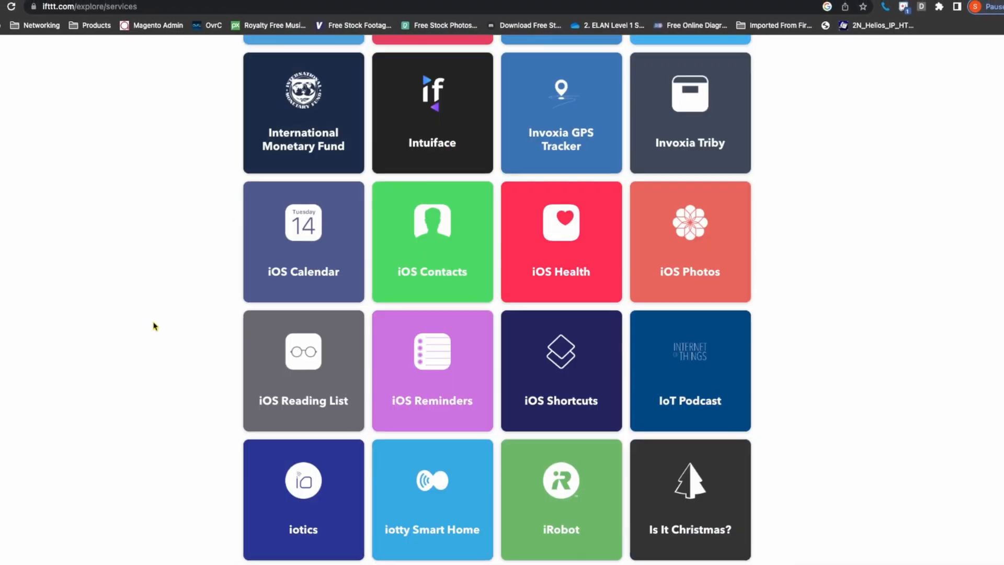
scroll(down, 3)
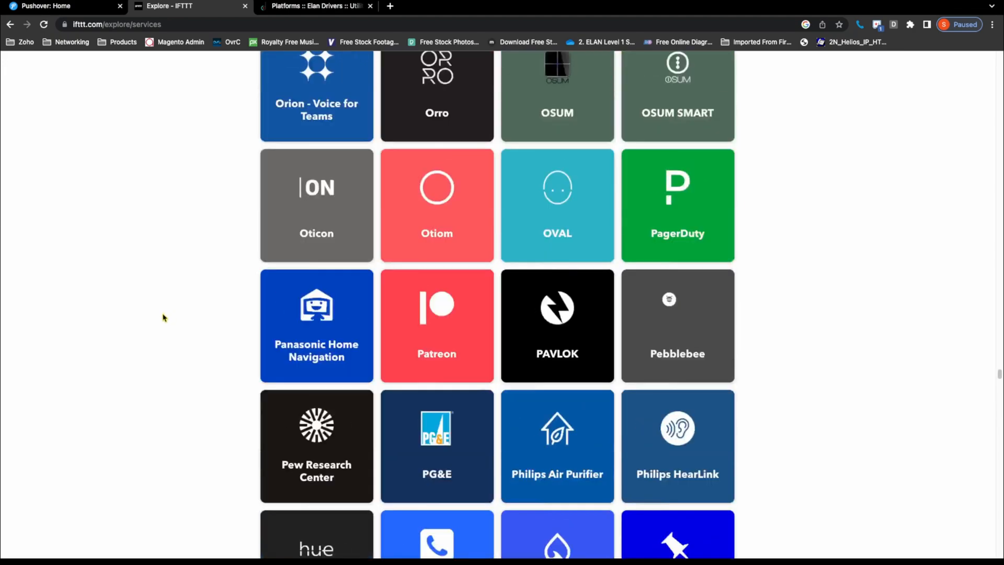
scroll(up, 3)
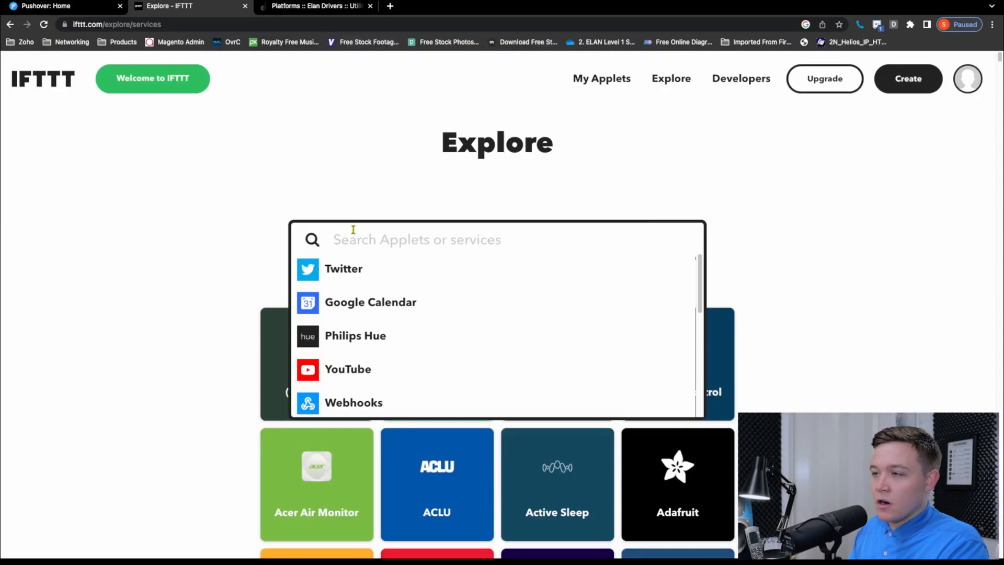
text(webhooks)
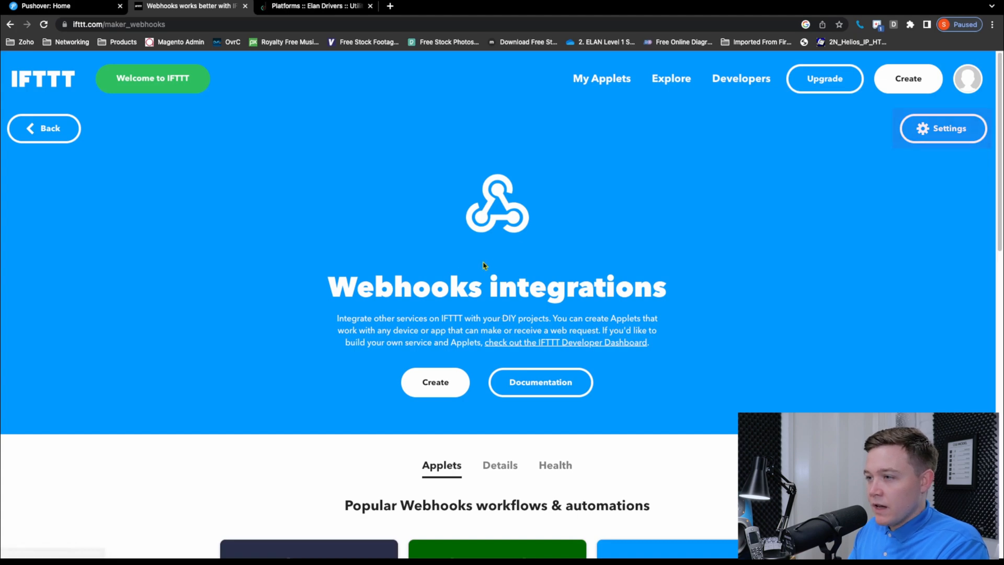
View the Webhooks Settings page with the account's webhook URL and key
click(941, 128)
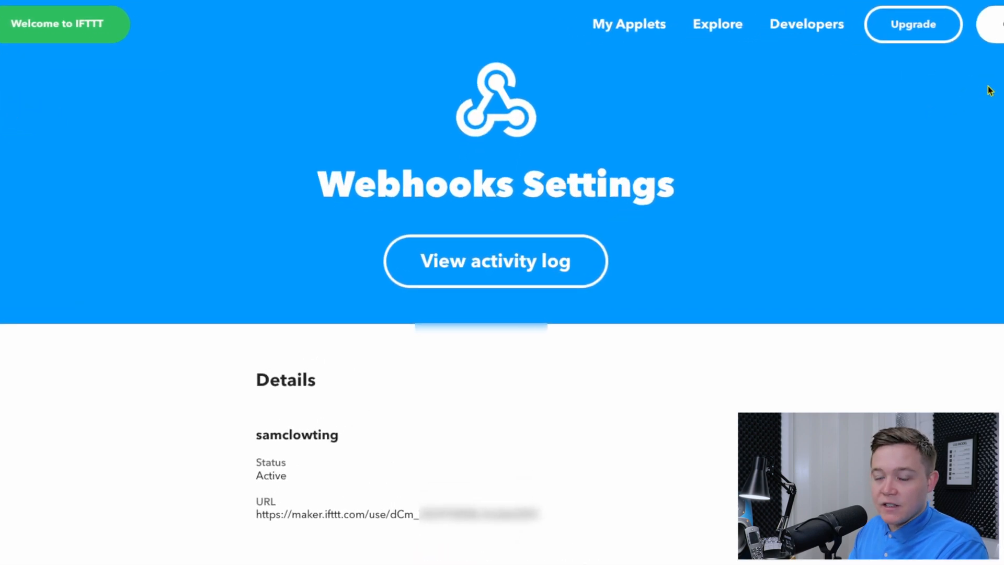
scroll(down, 3)
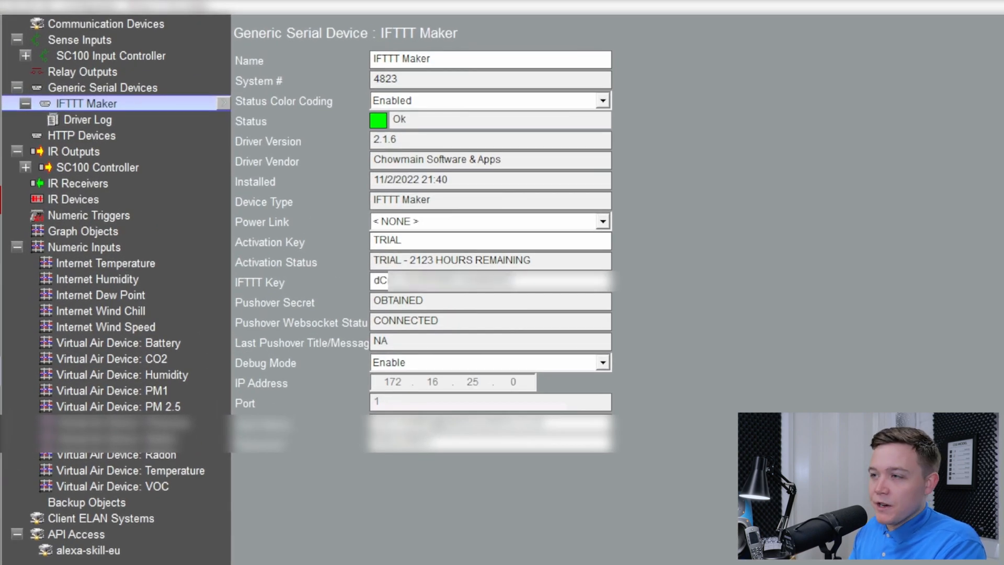
Enter the Webhooks key into the IFTTT Maker device's IFTTT Key field
click(633, 528)
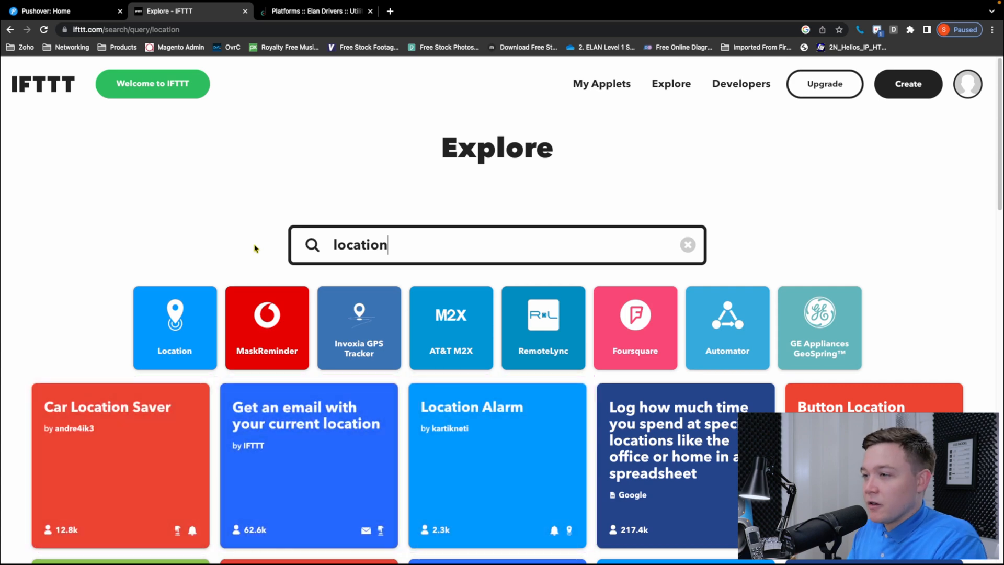
Start a new applet from the Location service and pick Location as its If This trigger service
click(175, 314)
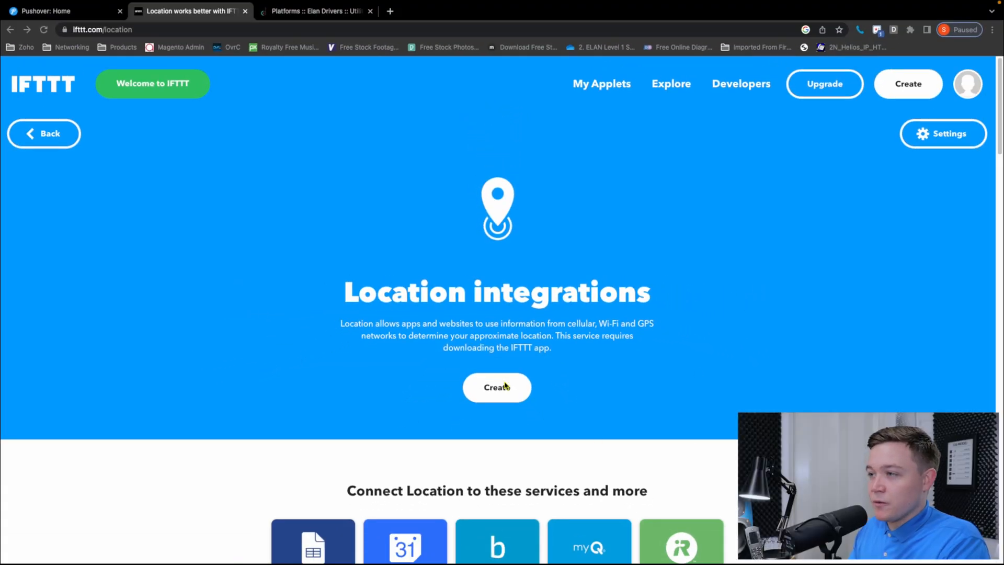
click(495, 386)
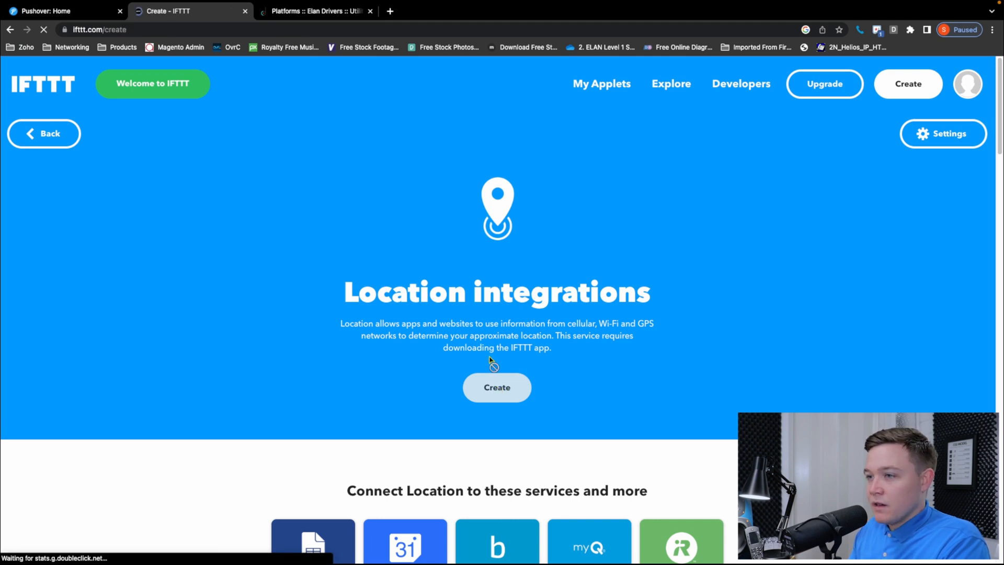
click(496, 387)
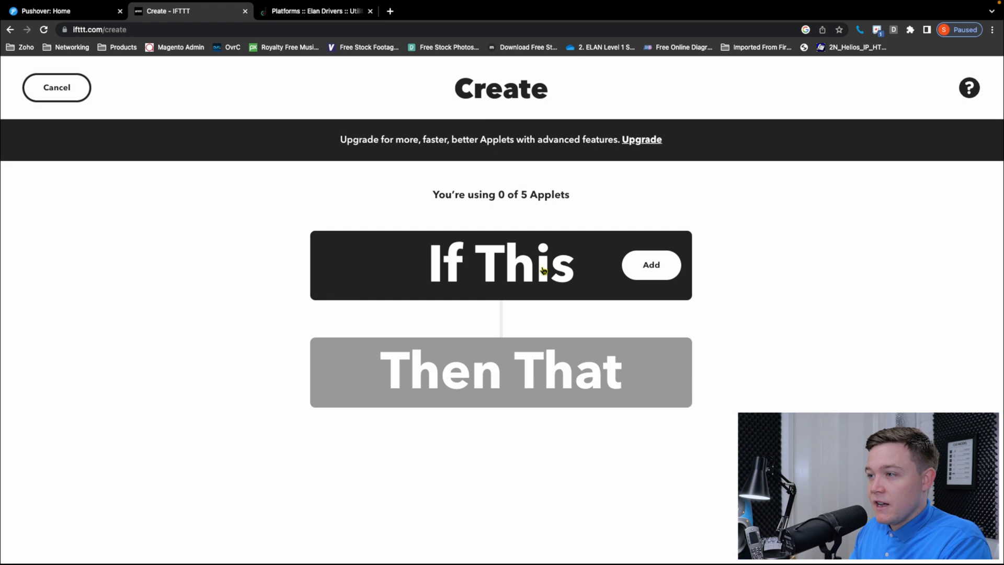
click(651, 264)
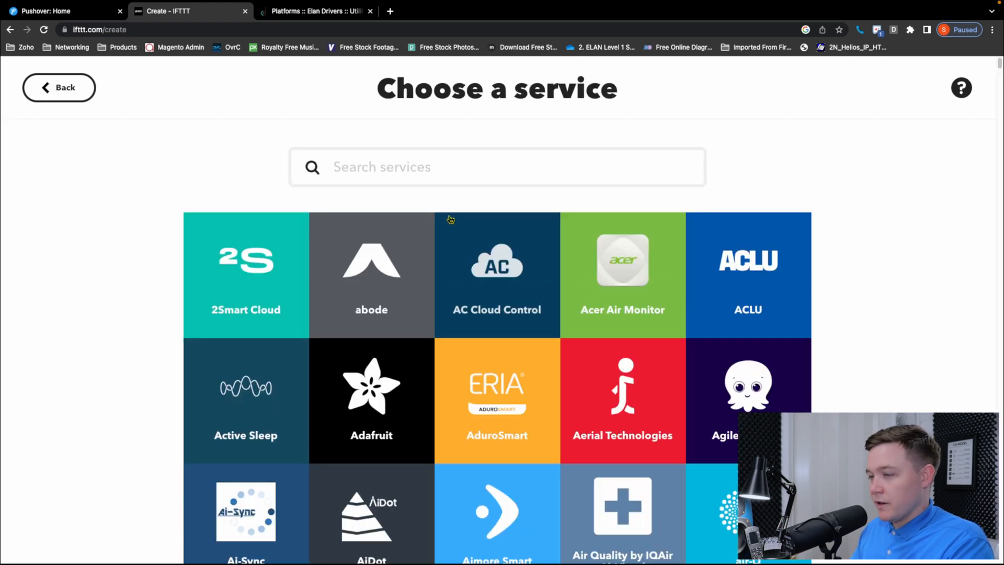
text(locati)
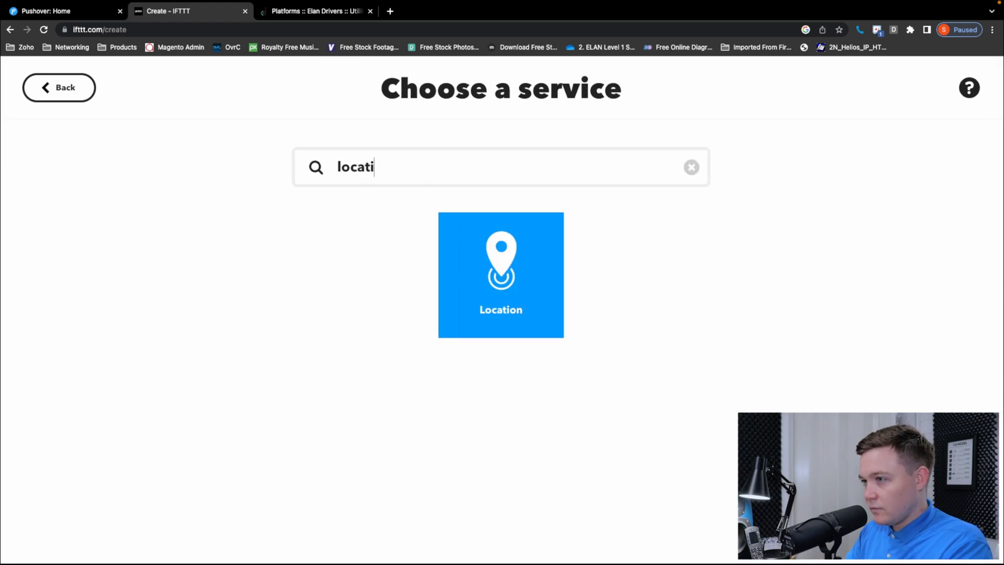
click(499, 275)
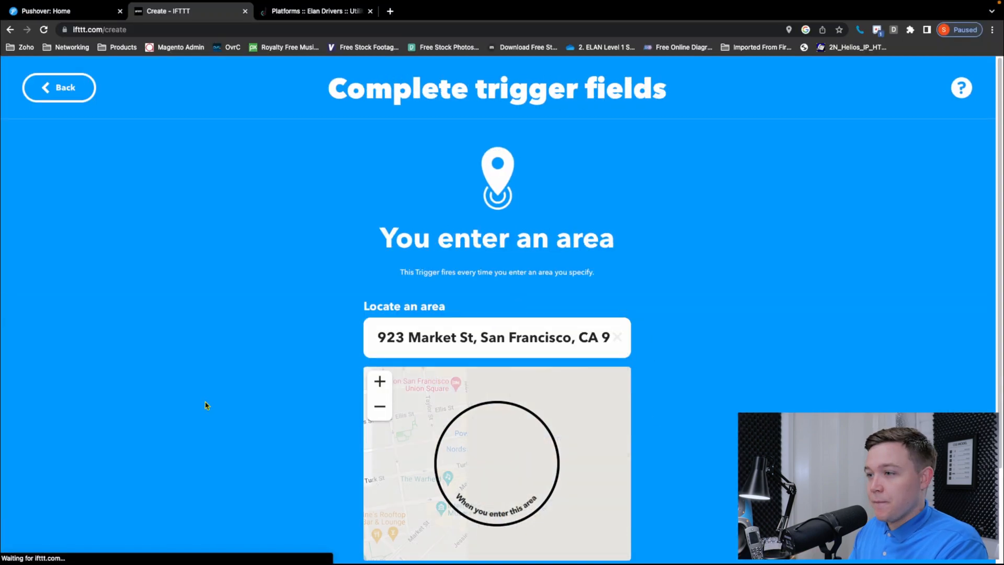
Create the 'You enter an area' trigger with the chosen area
scroll(down, 3)
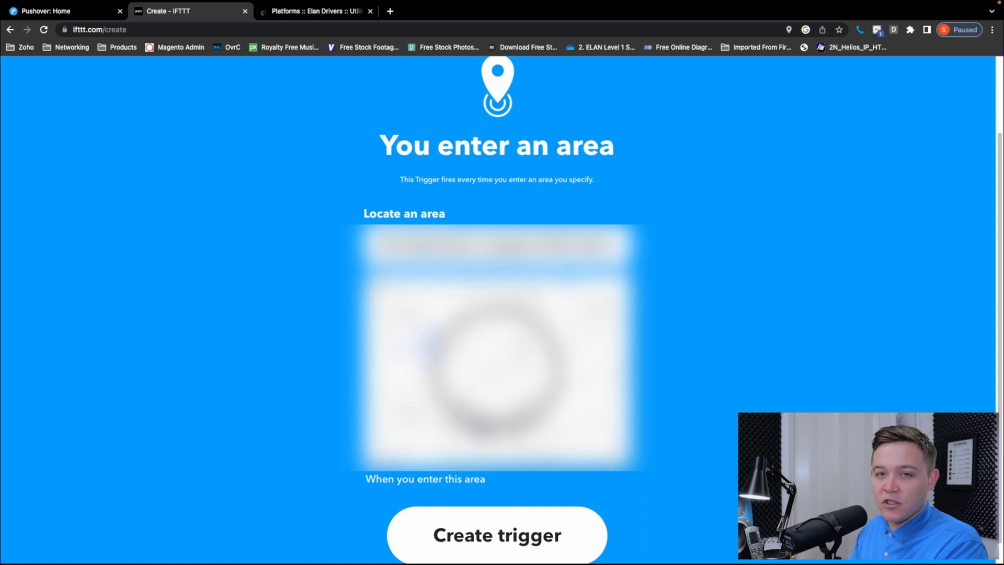
click(495, 535)
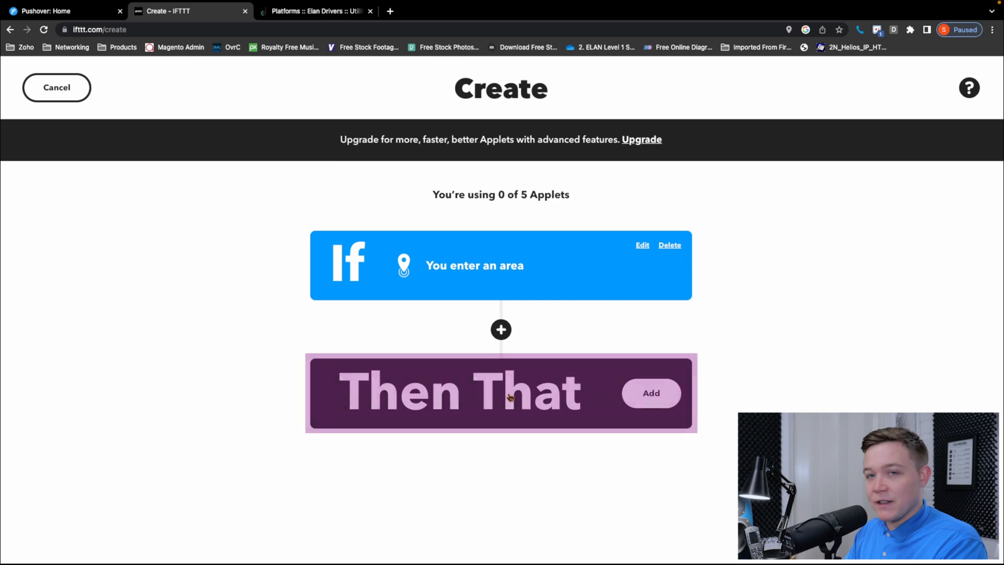
Add a Then That action and search for the Pushover service
click(649, 392)
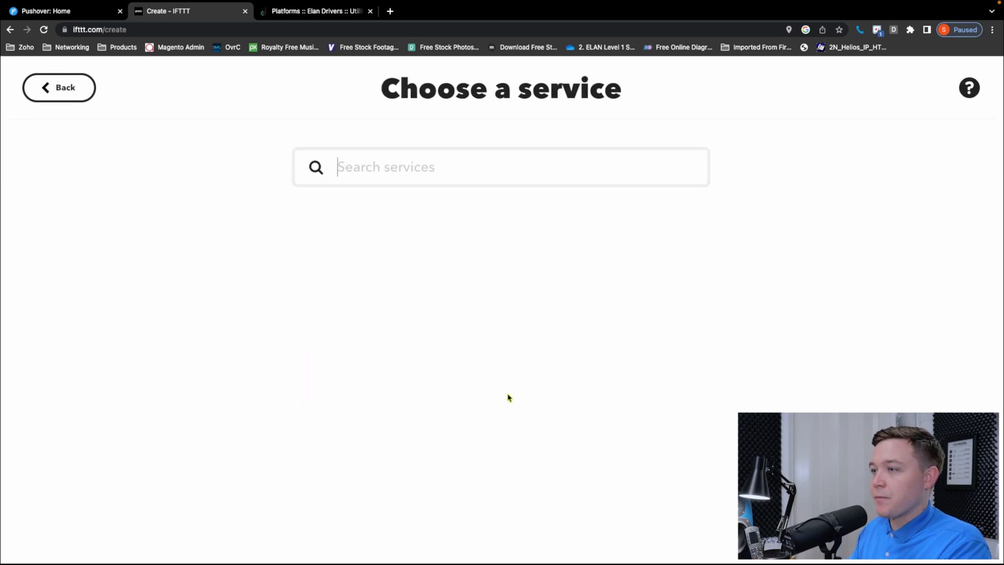
click(499, 167)
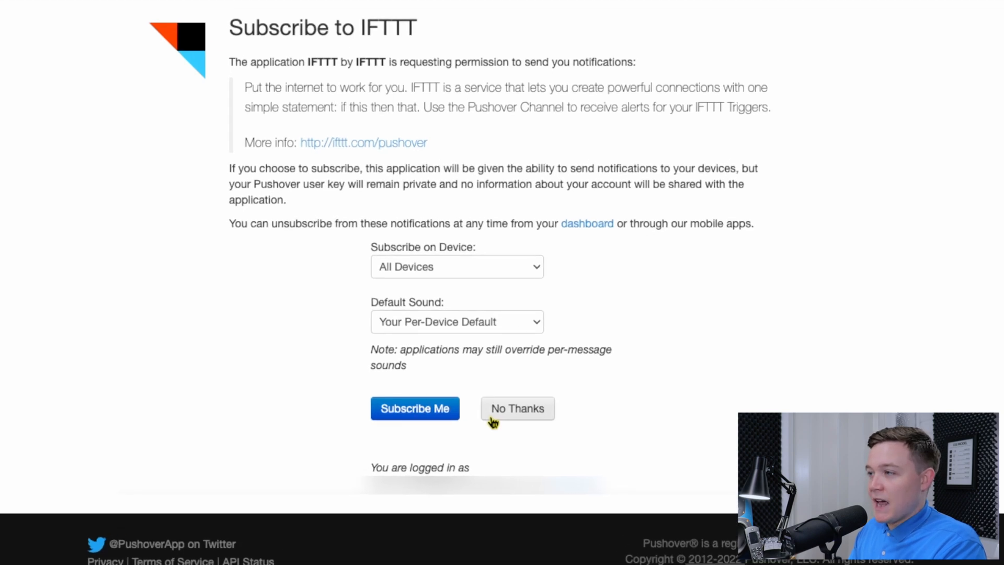
mouse_move(636, 337)
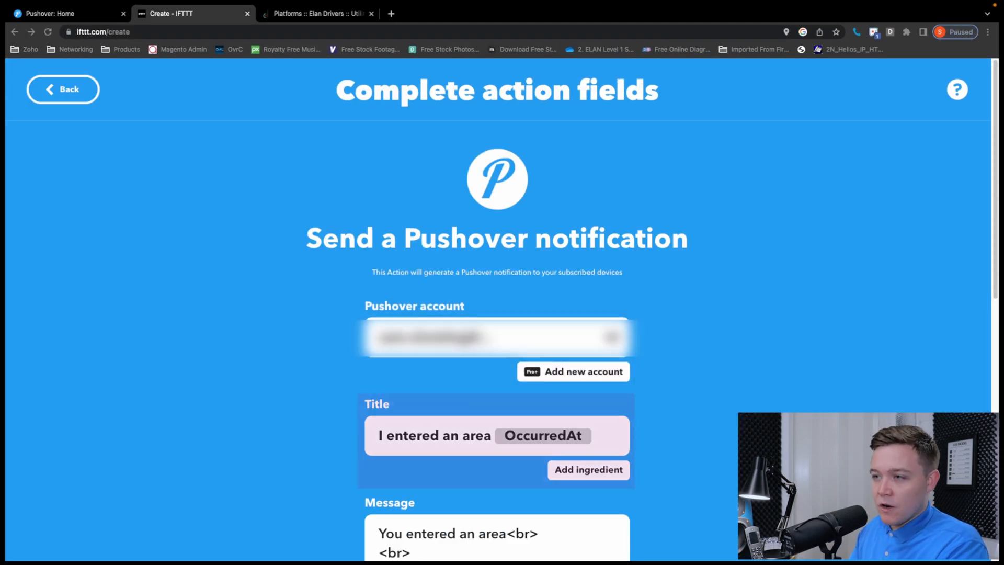
Set the Pushover notification title to 'A', message to '1', and device to ELAN_IFTTT
scroll(down, 3)
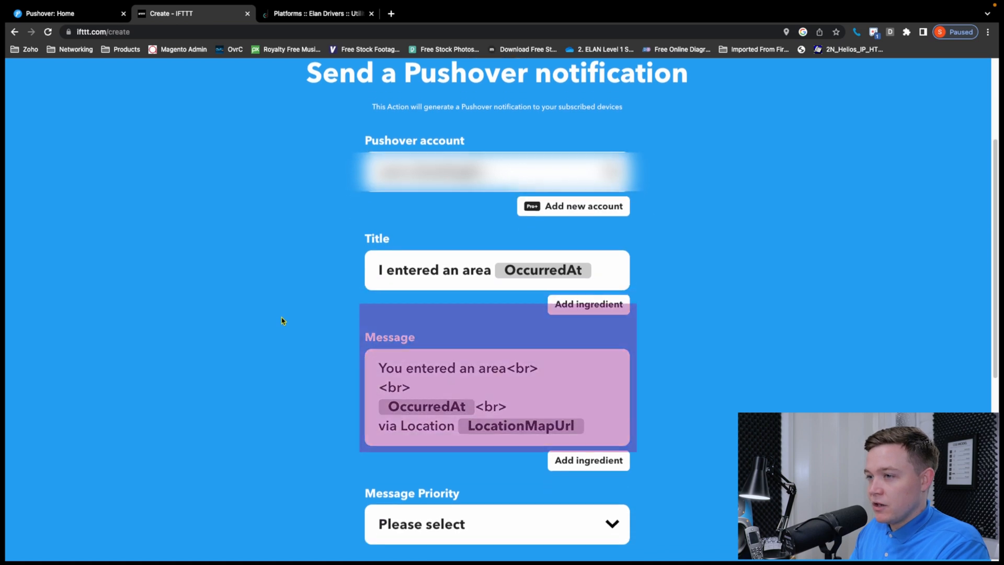
scroll(down, 3)
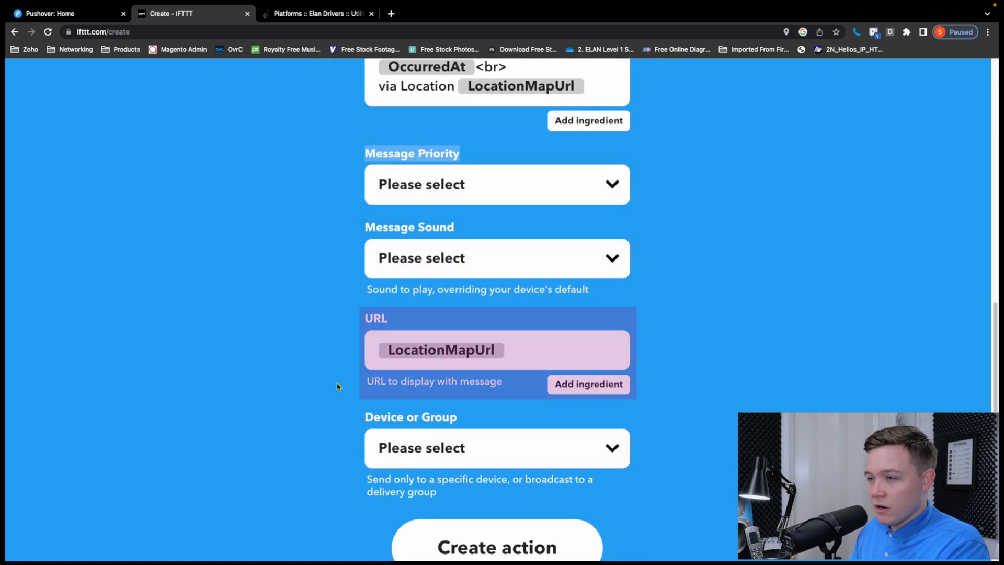
scroll(down, 3)
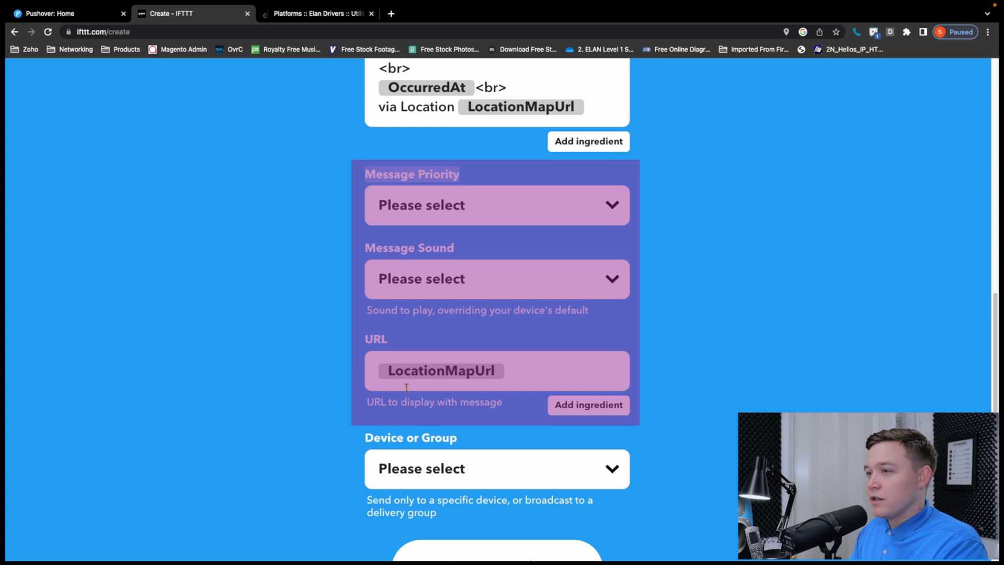
mouse_move(297, 263)
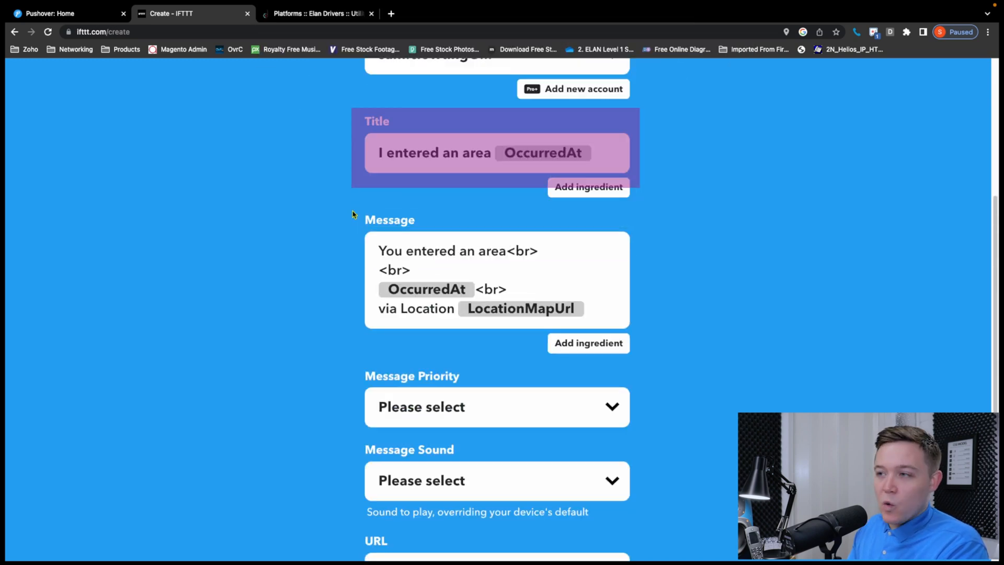
click(495, 280)
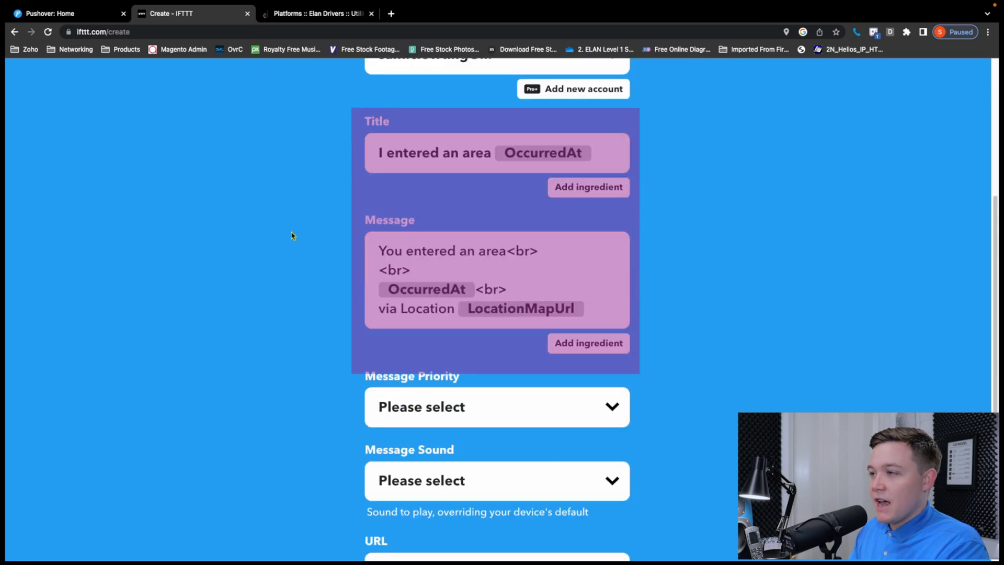
scroll(down, 3)
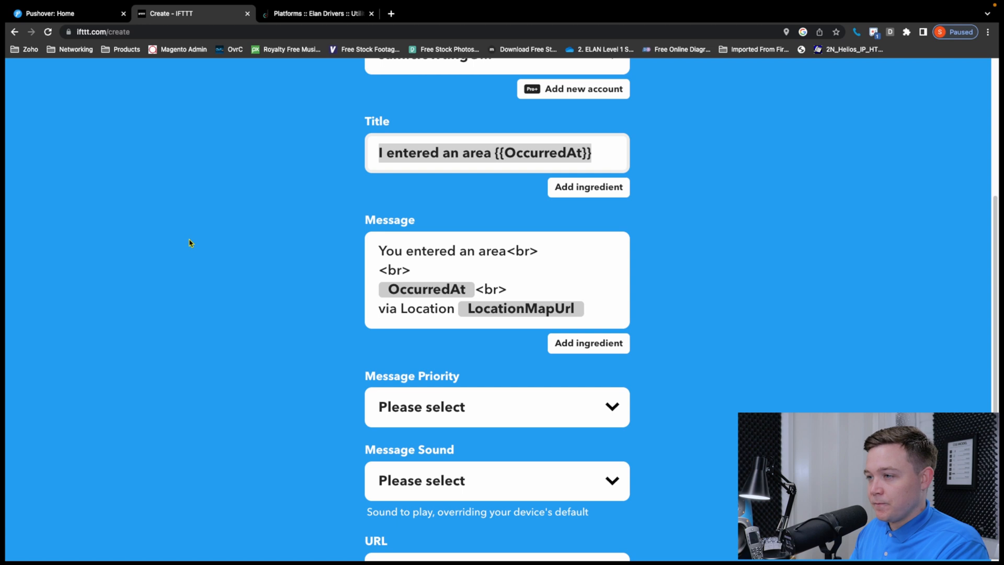
text(A)
click(496, 279)
text(1)
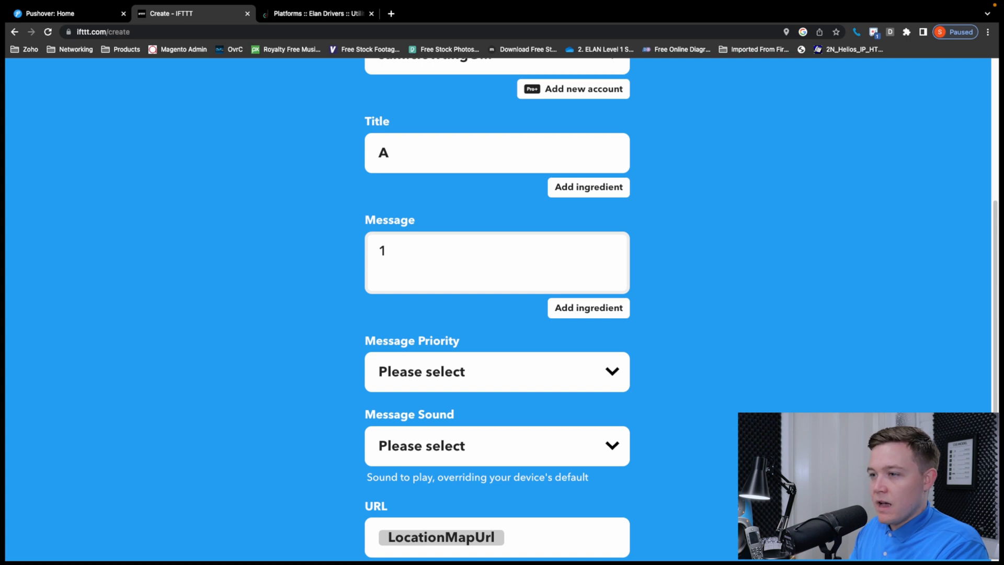
double_click(383, 250)
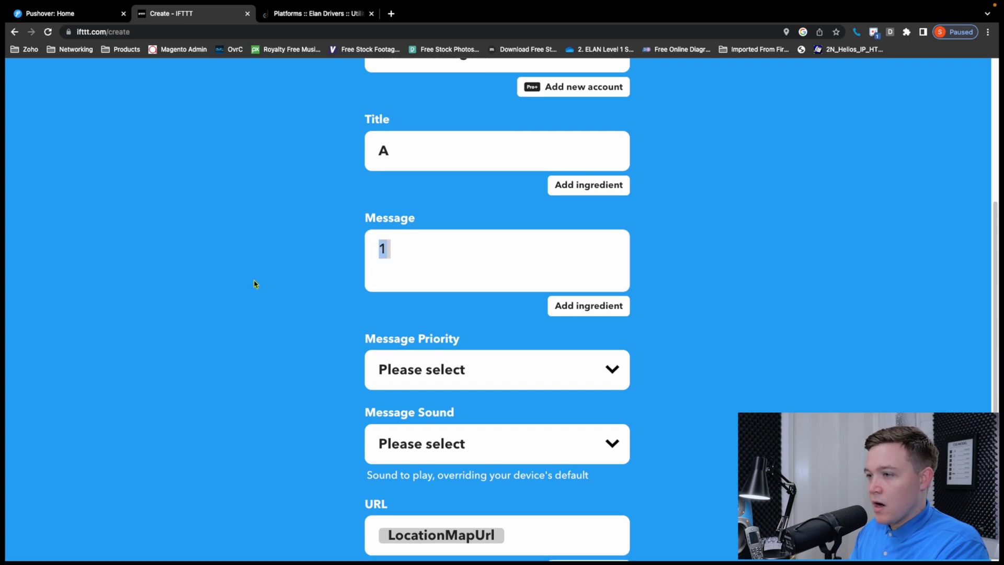
scroll(down, 3)
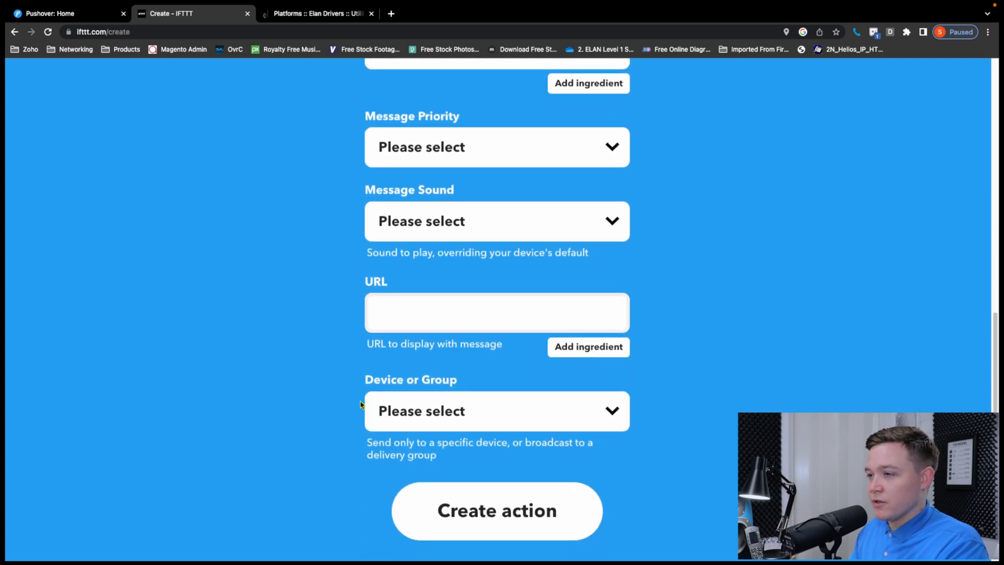
click(495, 410)
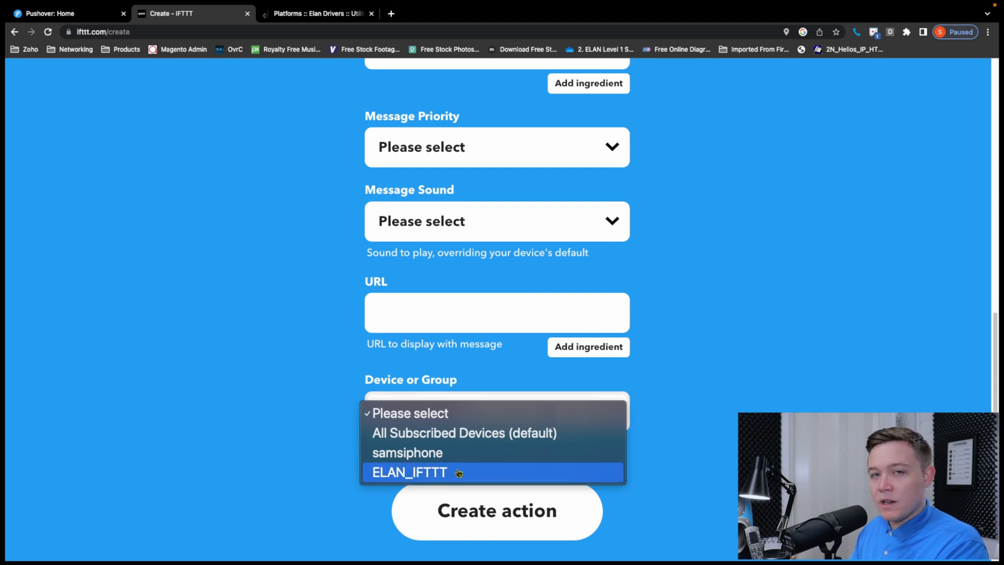
click(409, 473)
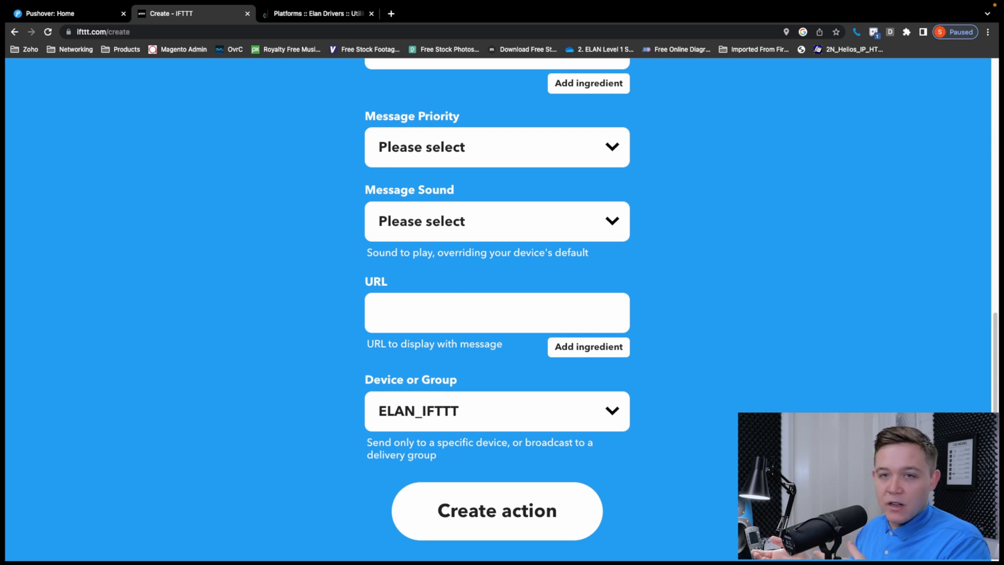
mouse_move(299, 334)
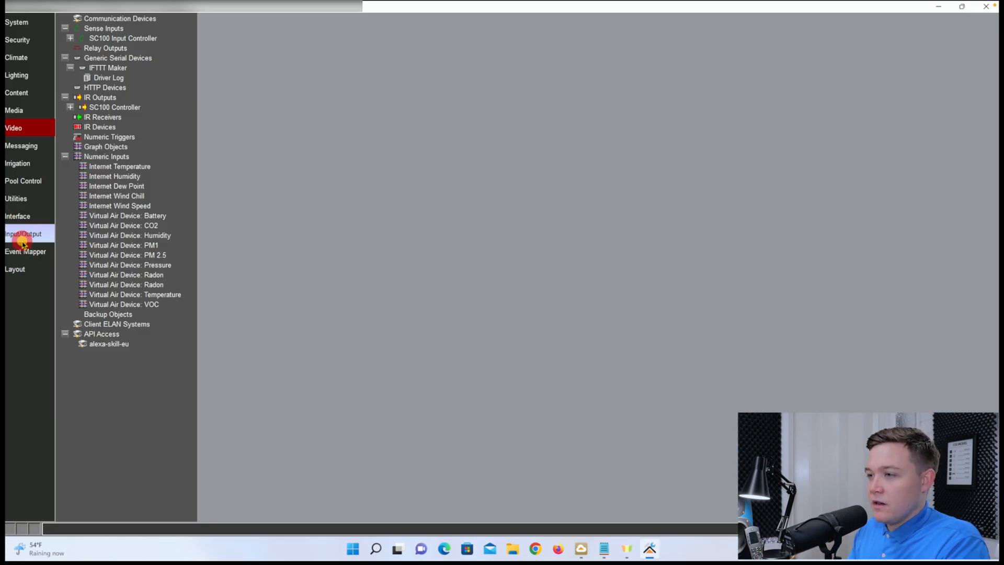
Create a new event map named Sam Geofence in Event Mapper
click(25, 251)
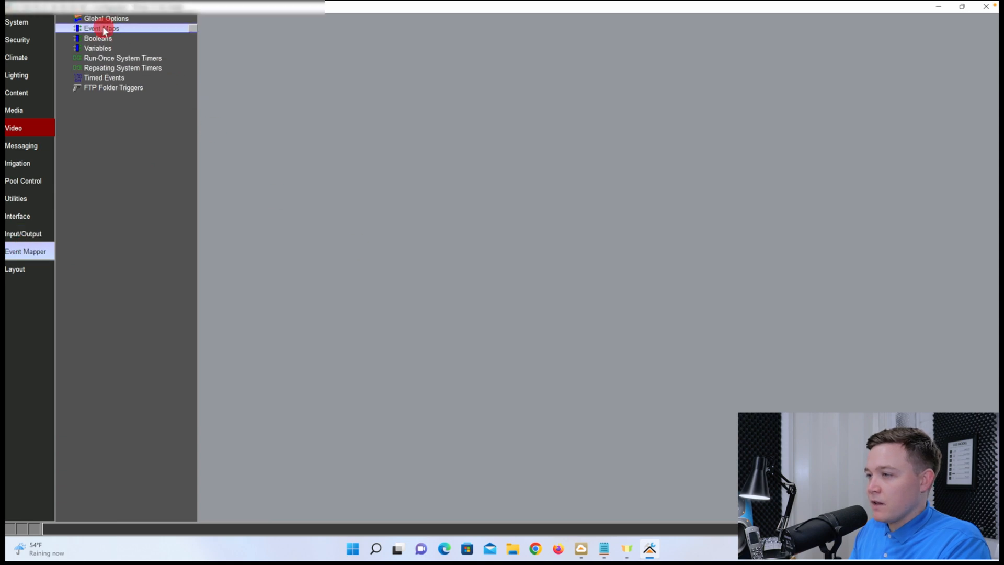
click(101, 28)
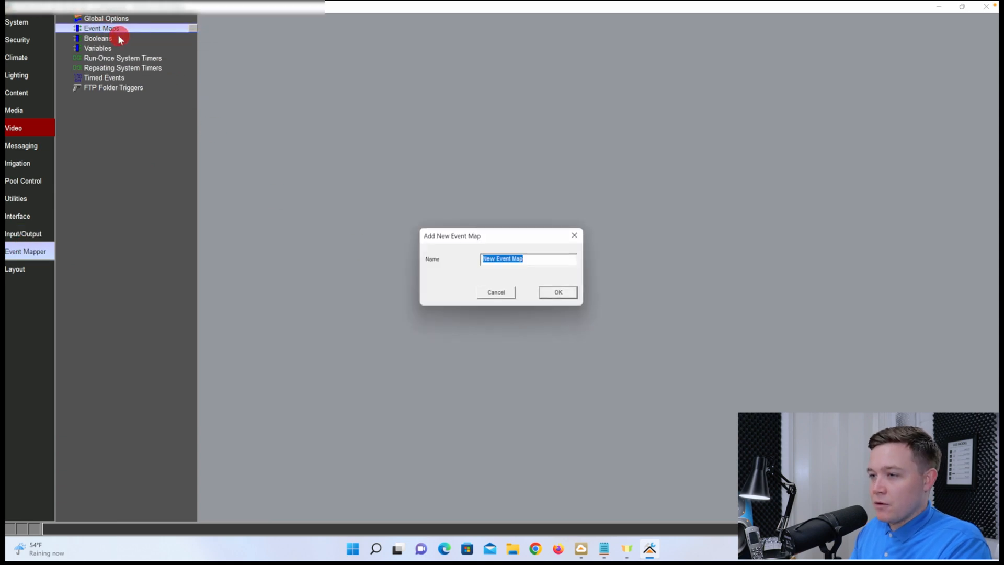
text(Sam Geof)
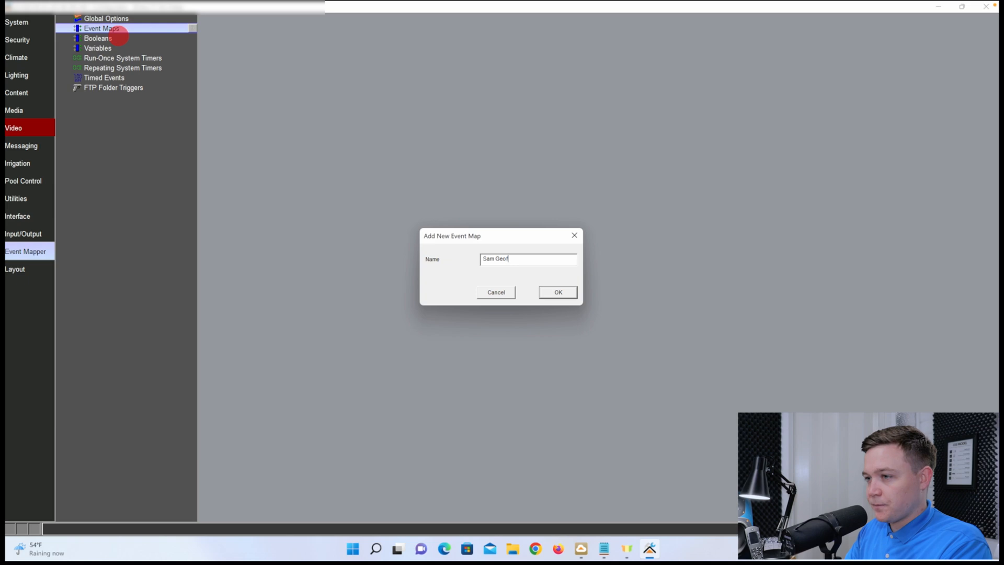
click(556, 292)
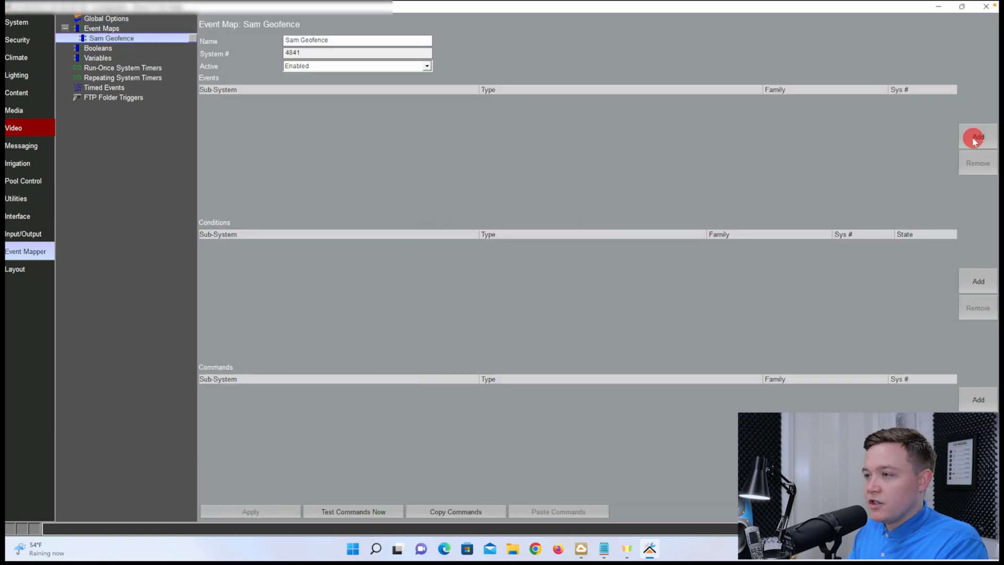
Add IFTTT Maker event A with option 1 as the map's triggering event
click(976, 136)
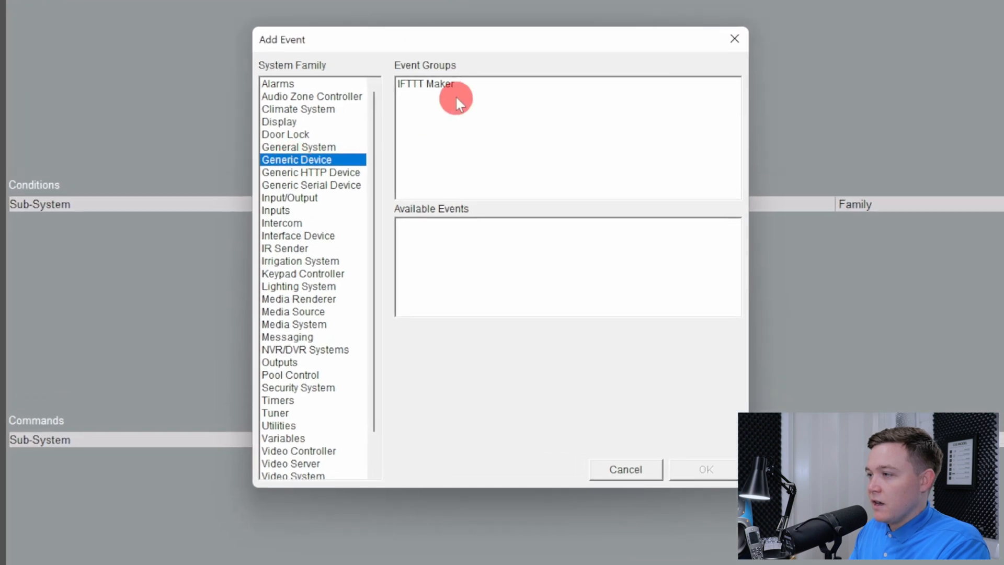
click(425, 84)
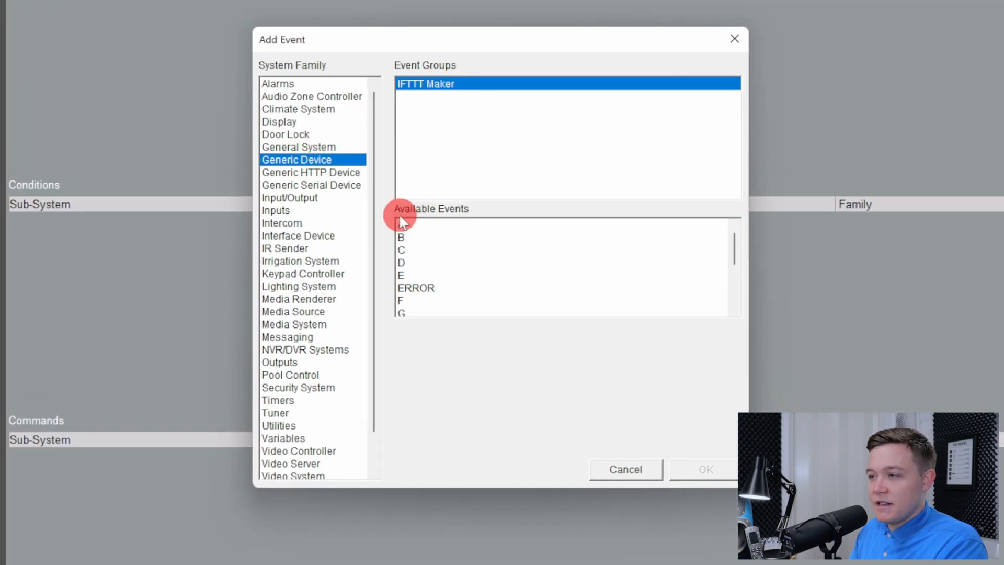
scroll(down, 3)
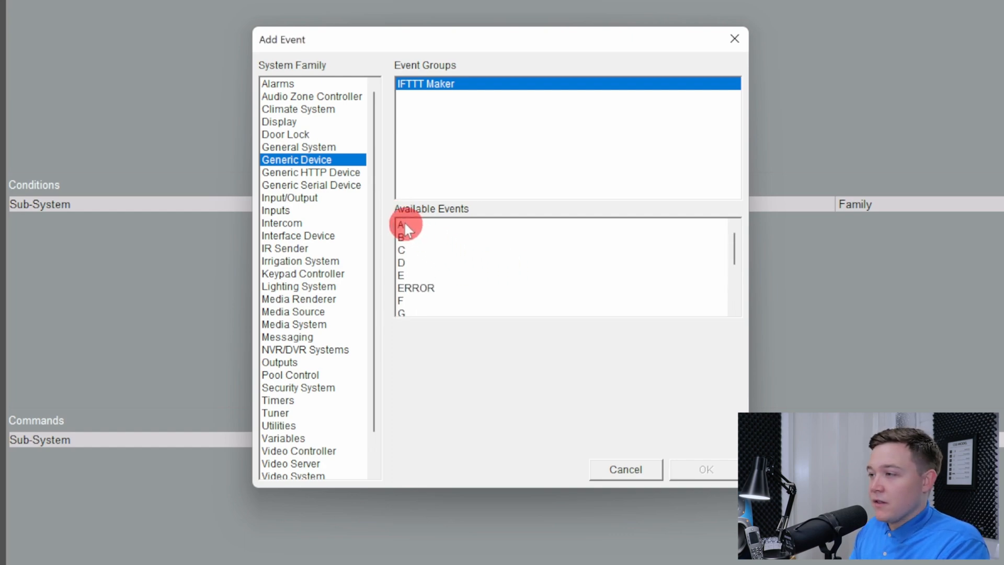
click(401, 224)
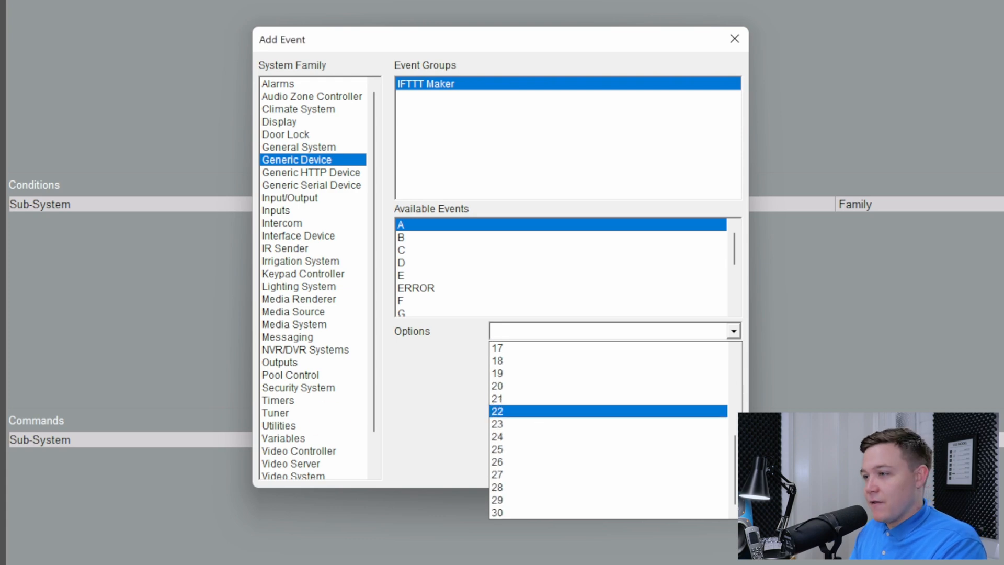
click(465, 364)
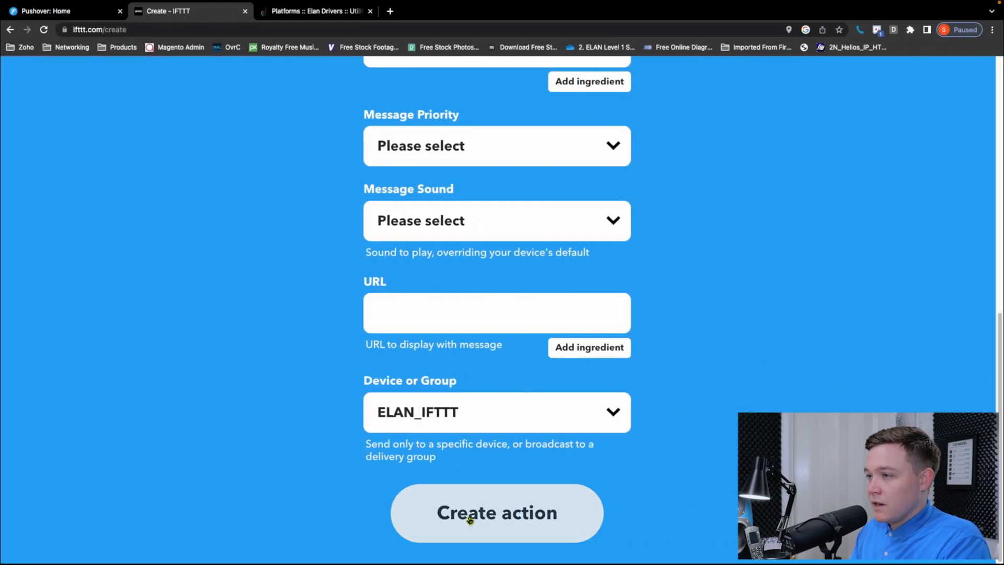
Save the Pushover notification action, review the applet, and finish it
click(496, 512)
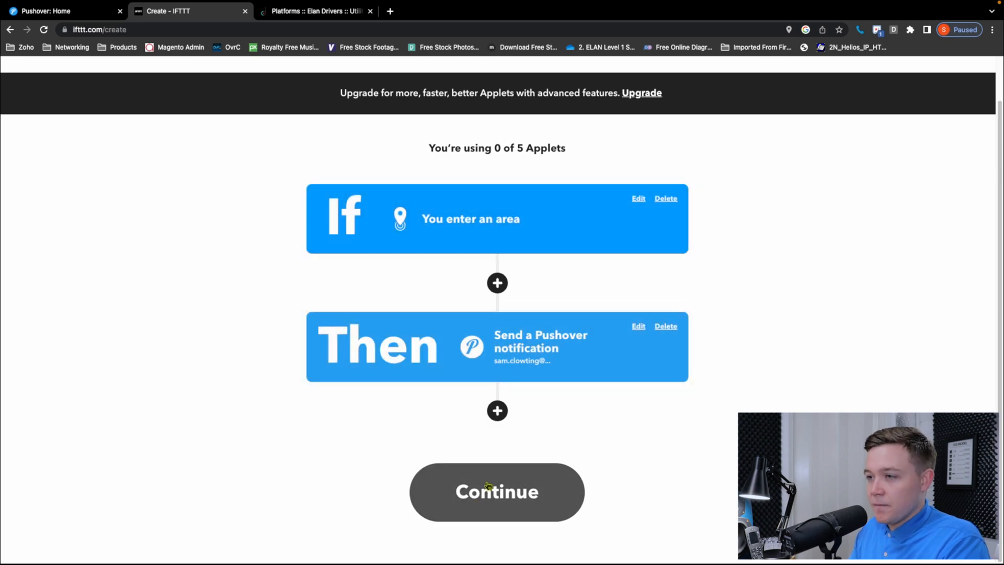
click(495, 492)
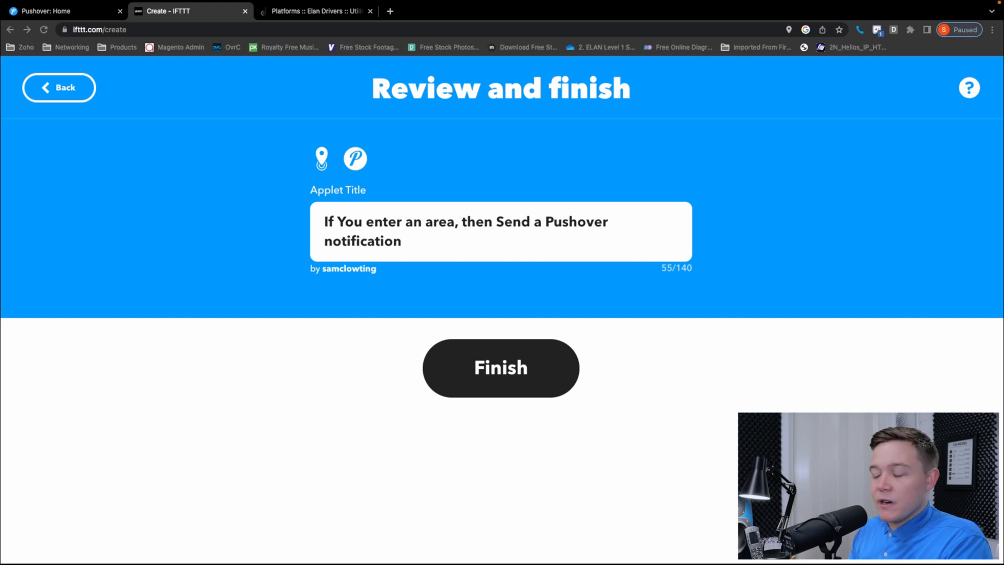
click(500, 367)
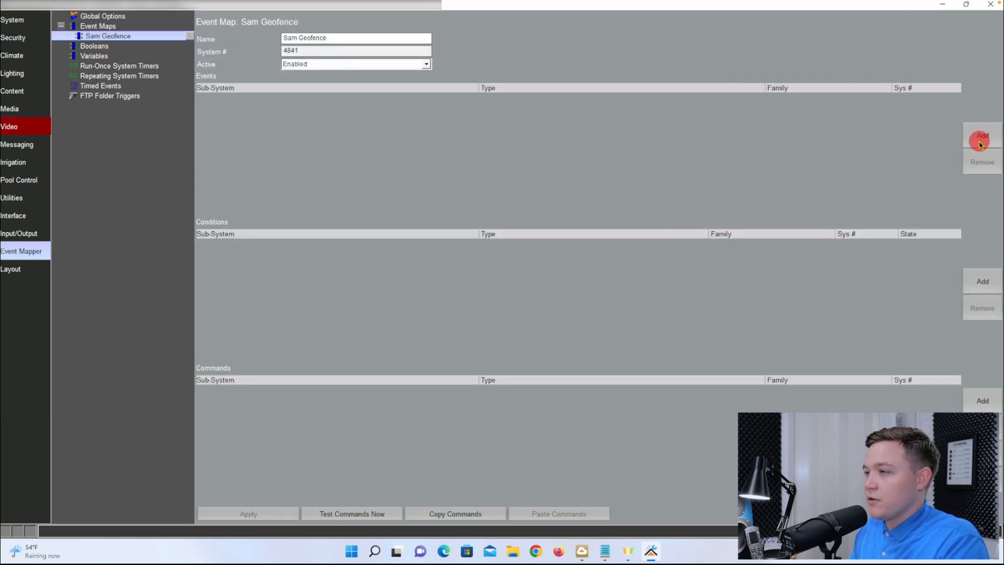
Add Generic Device > IFTTT Maker event A with option 1 as the map's triggering event
click(982, 135)
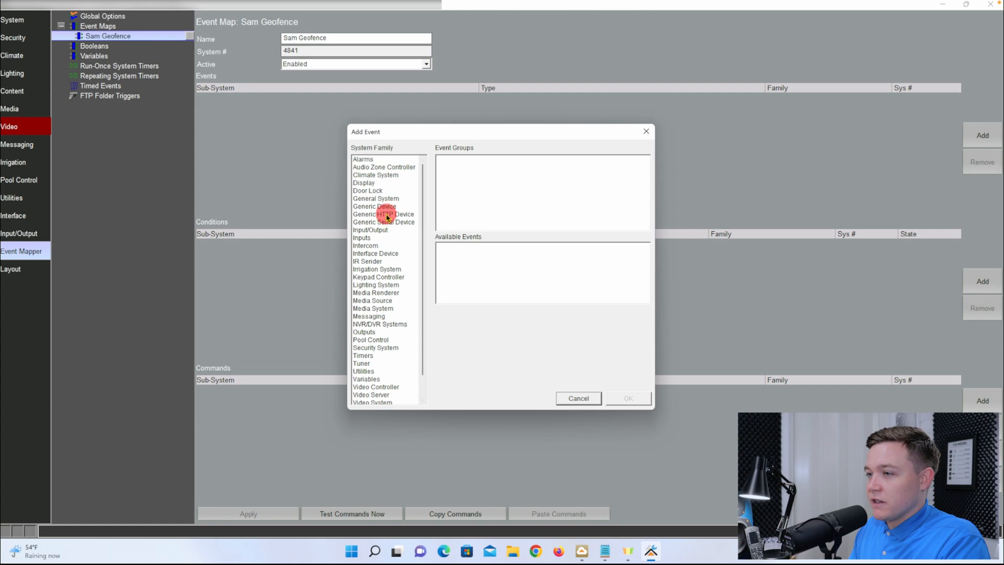
click(374, 206)
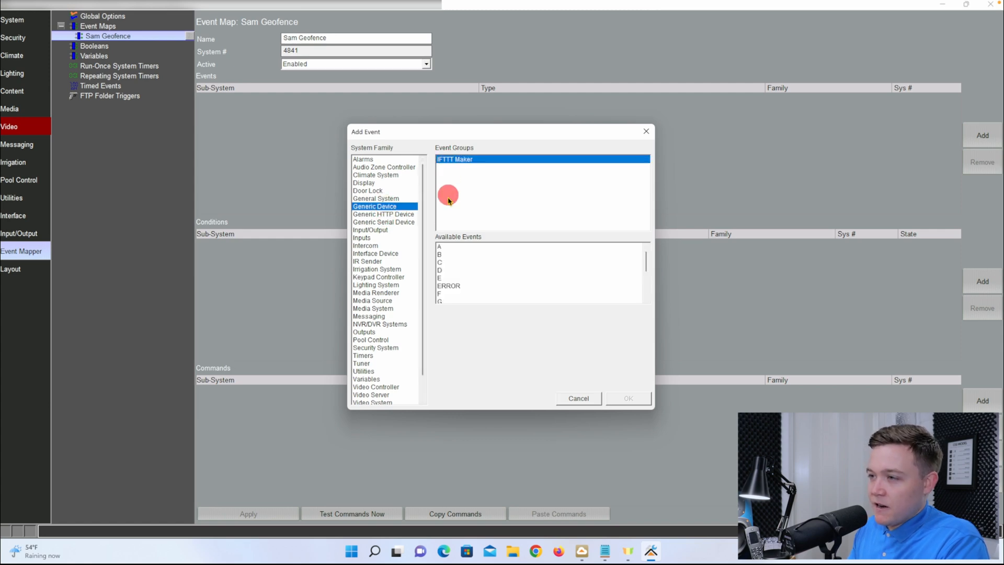
click(440, 246)
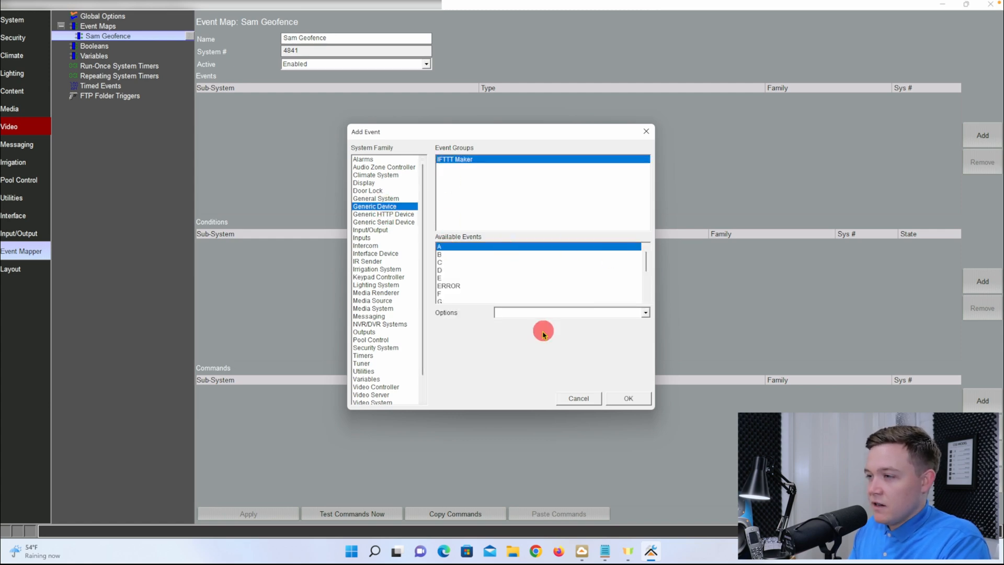
click(567, 313)
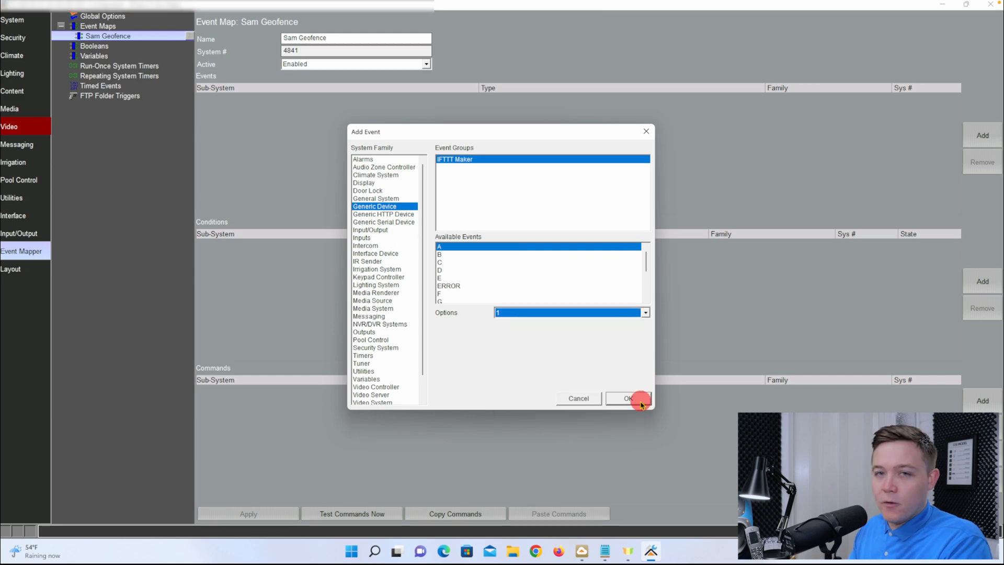
click(628, 398)
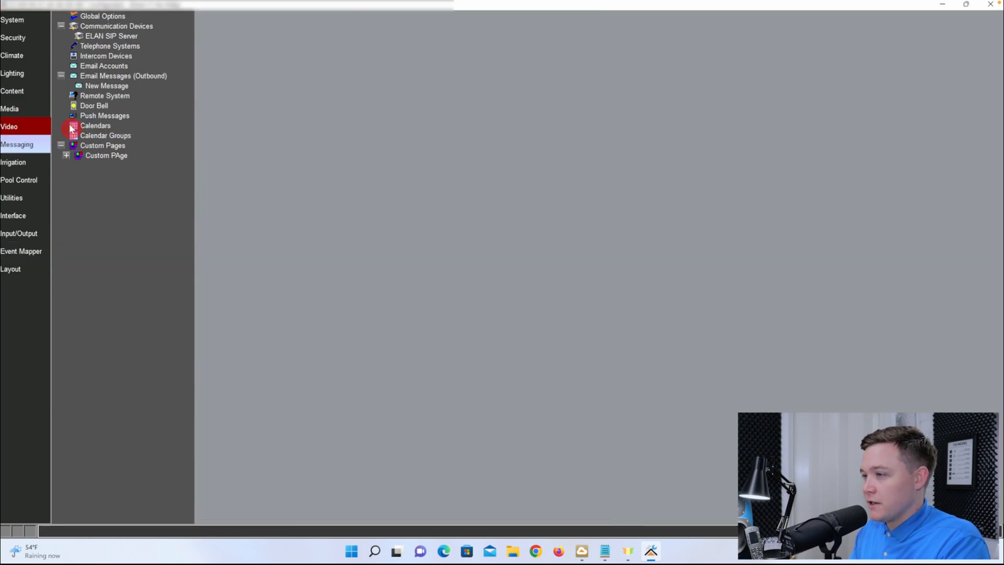
click(105, 115)
text(Sam Geo)
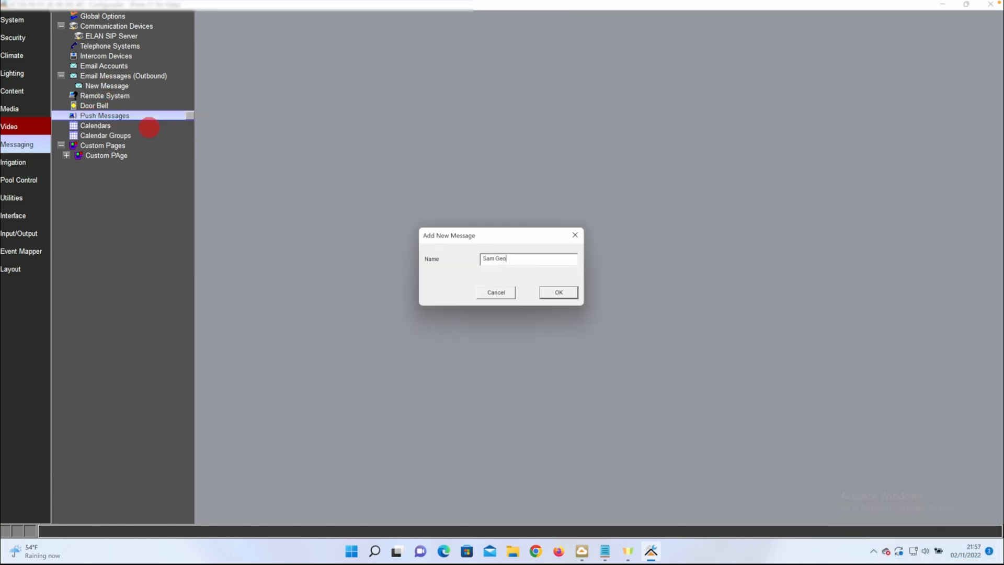
click(557, 291)
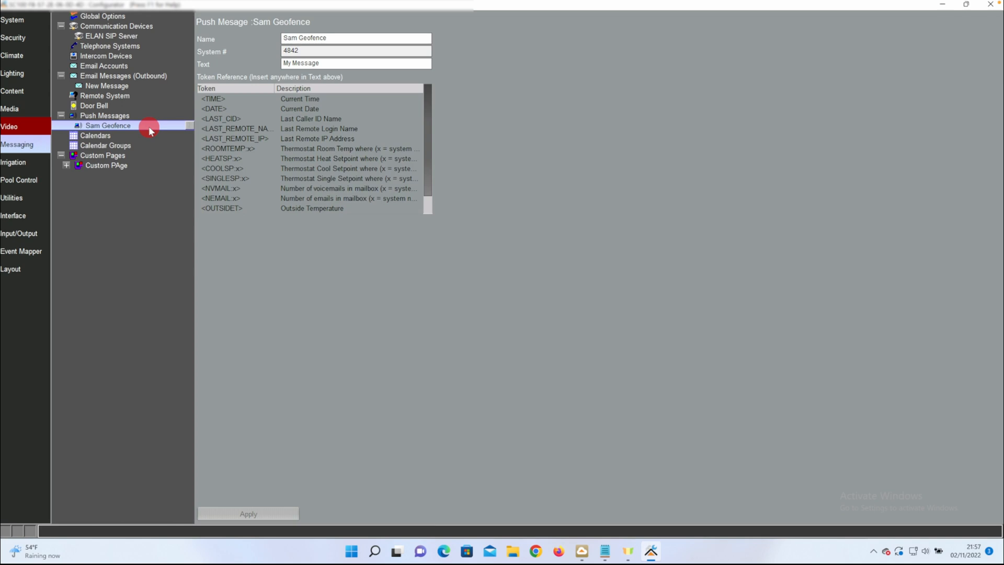
text(Sam's phone)
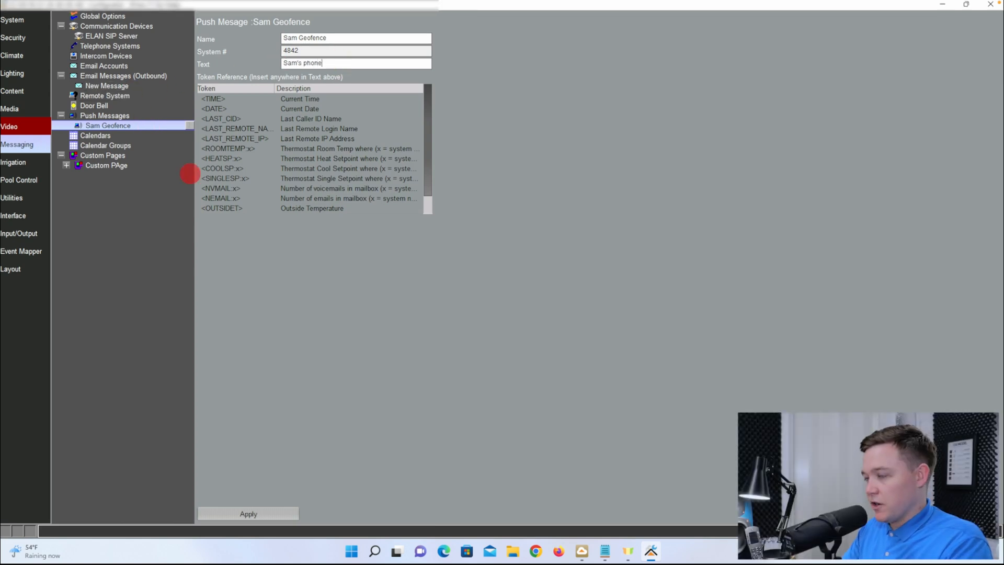
text(has triggered the geo-fence)
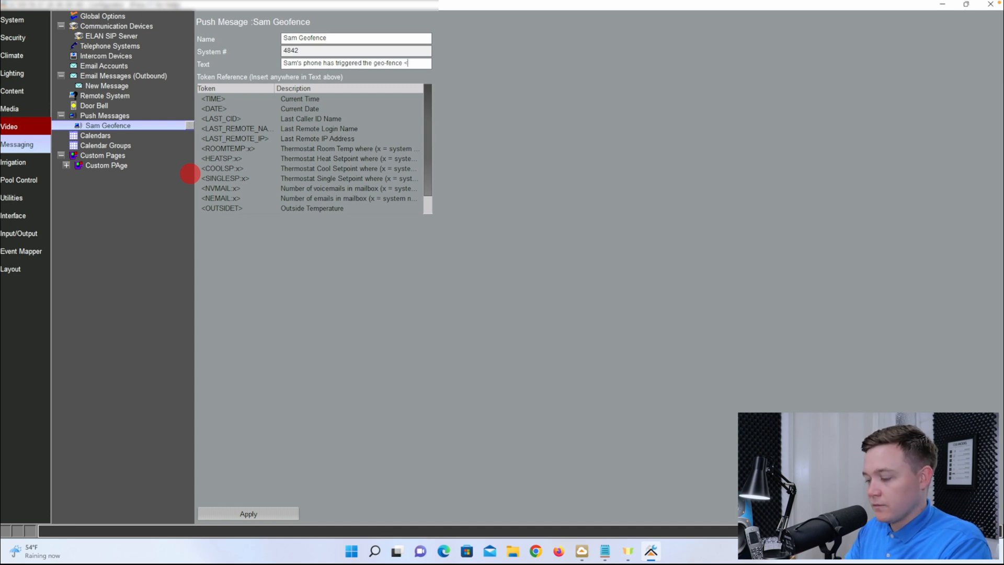
text(<TIME> <DATE>)
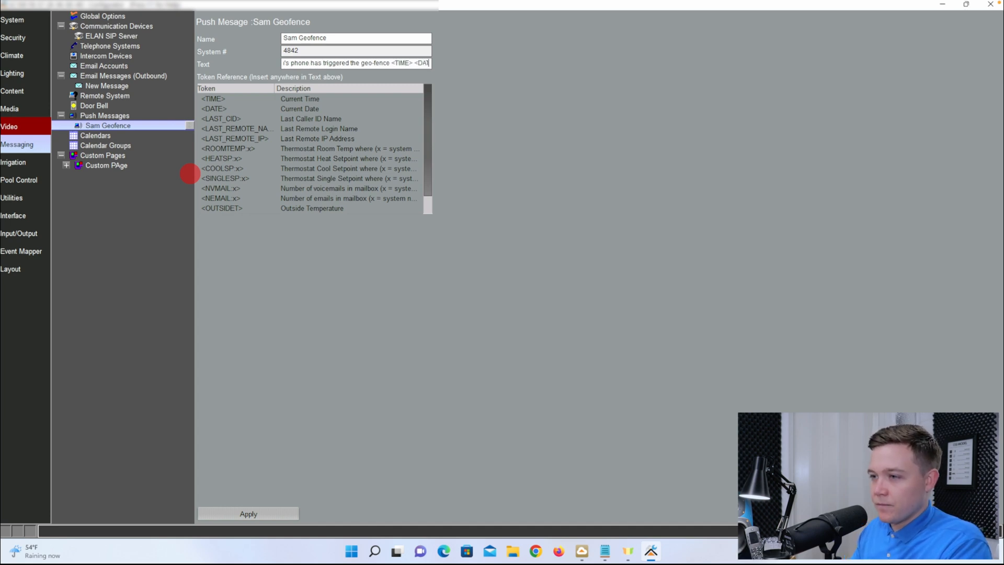
click(247, 514)
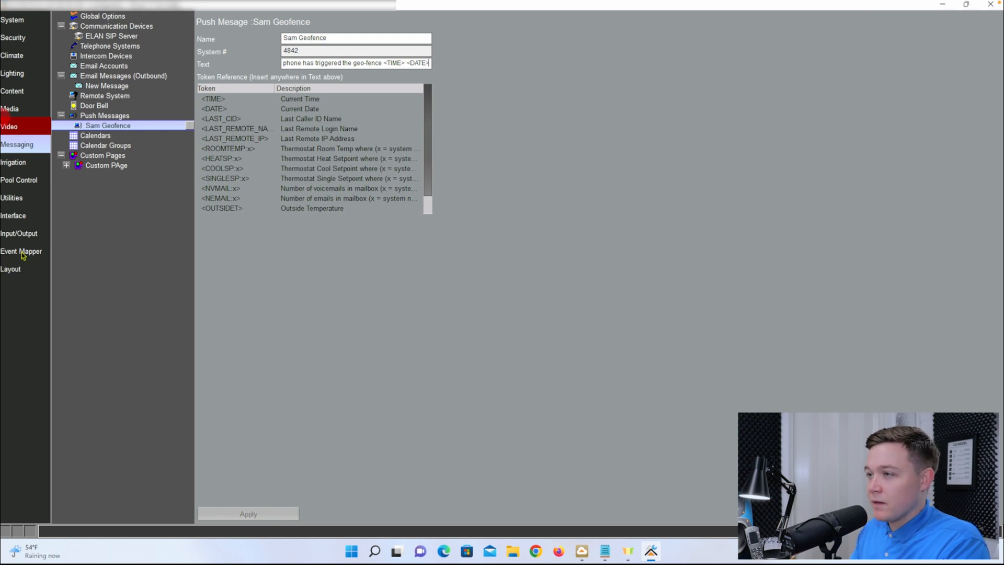
click(21, 250)
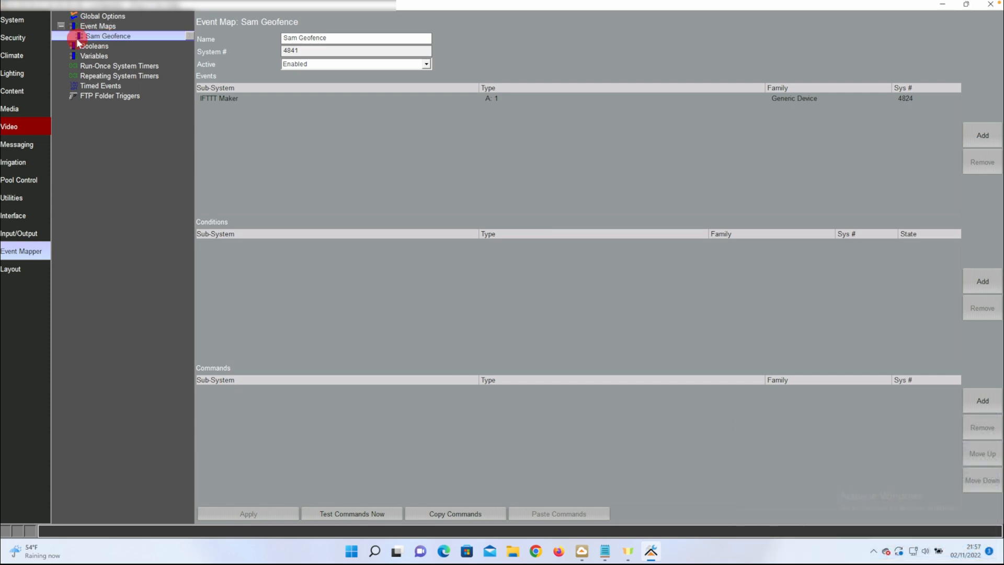
Add a Messaging command playing GreetingBeep.wav on tablets to the event map
click(982, 401)
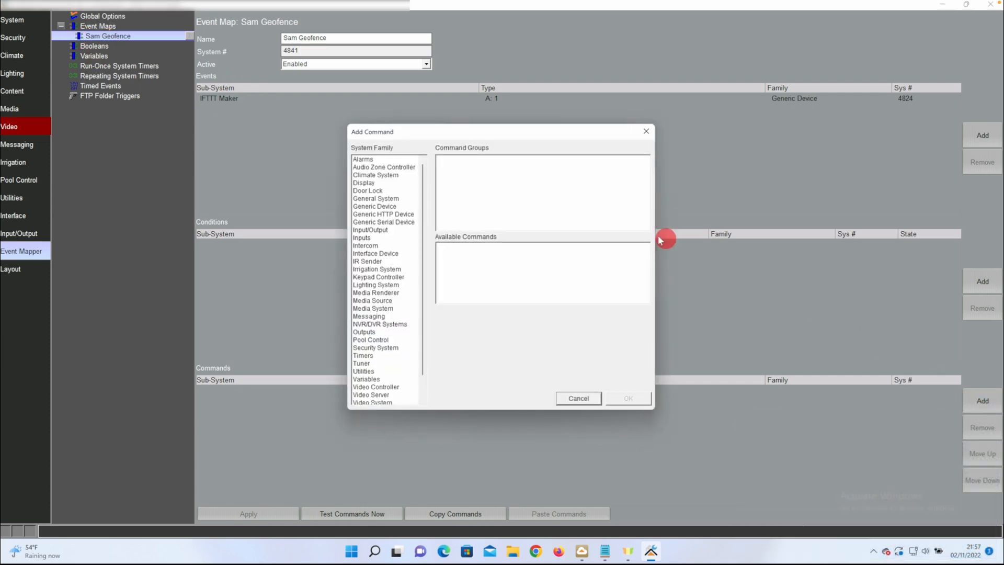
click(368, 316)
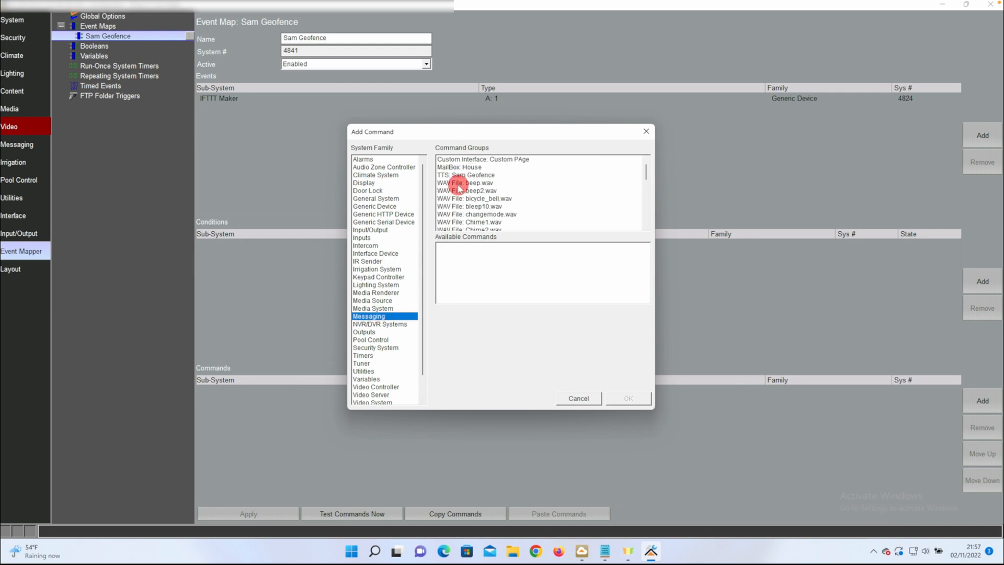
click(477, 190)
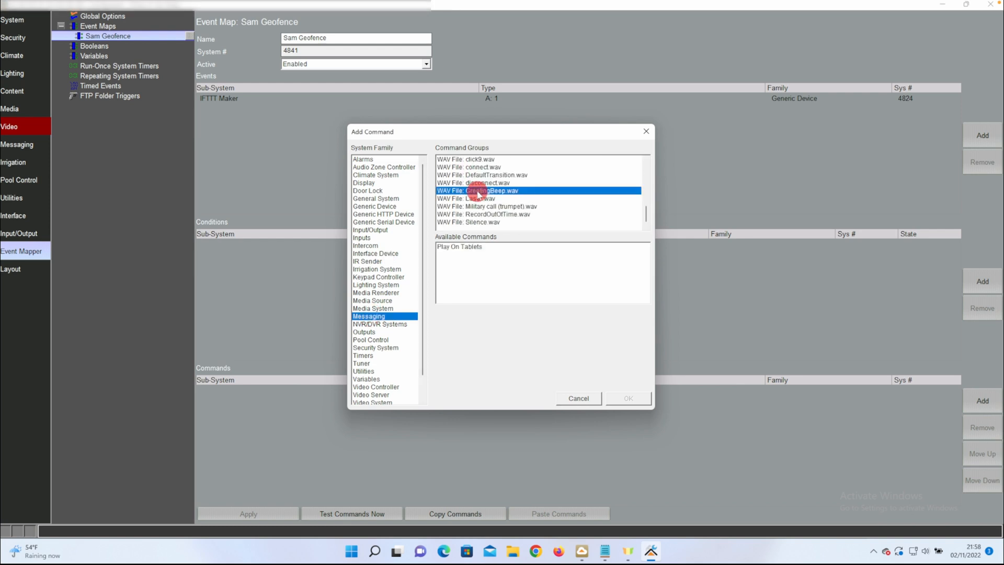
click(458, 247)
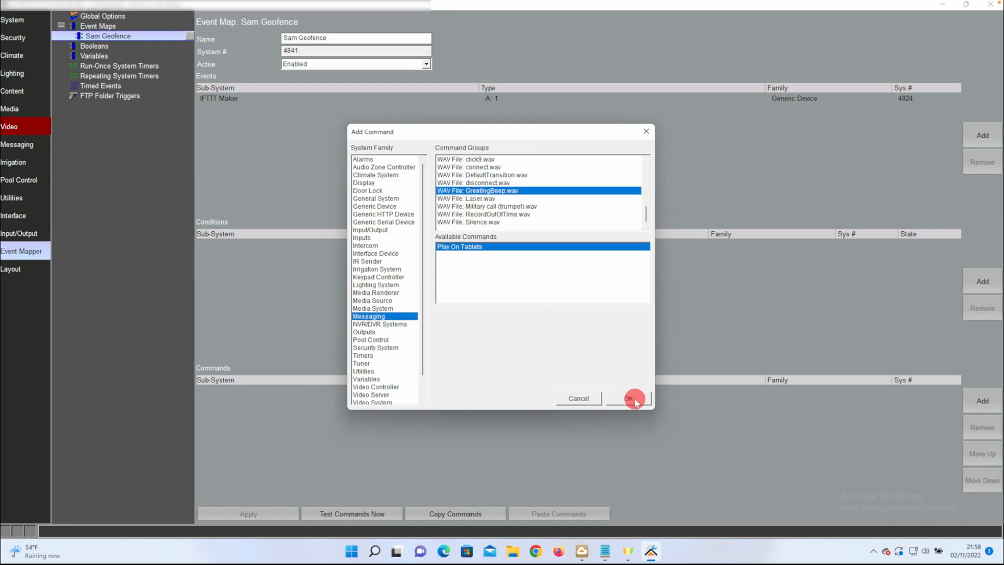
click(628, 397)
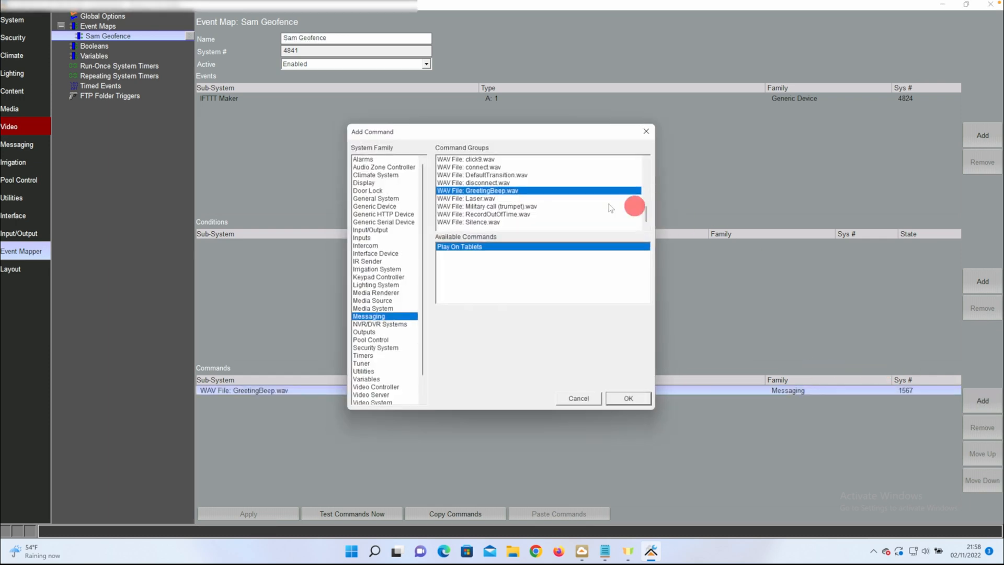
click(375, 253)
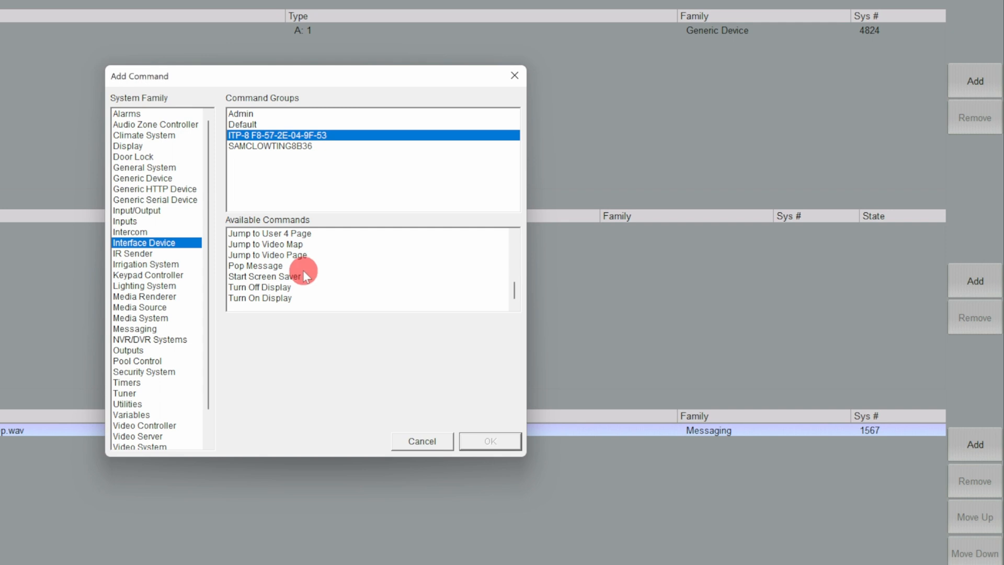
Add a Pop Message command showing Sam Geofence on the ITP-8 tablet
click(255, 265)
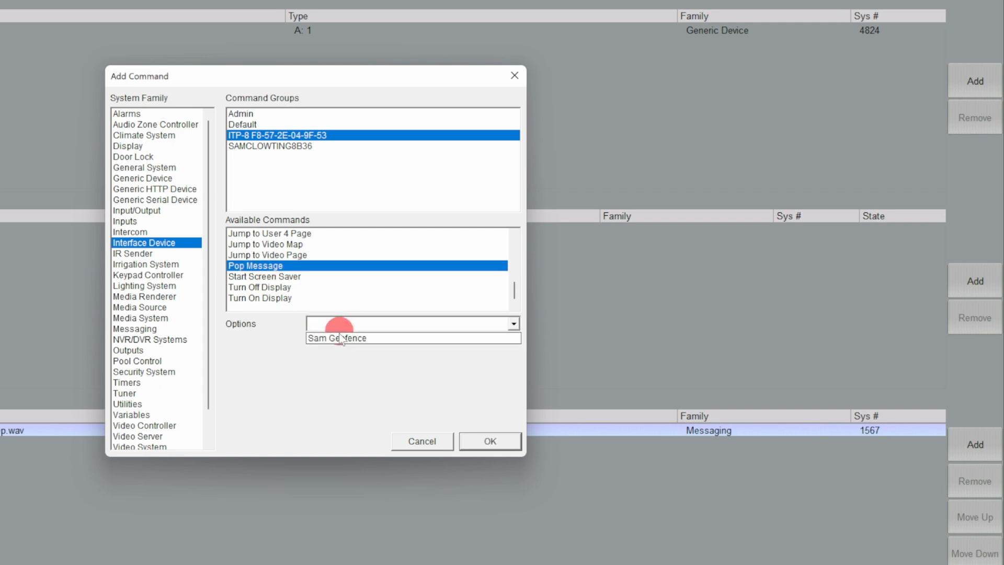
click(338, 338)
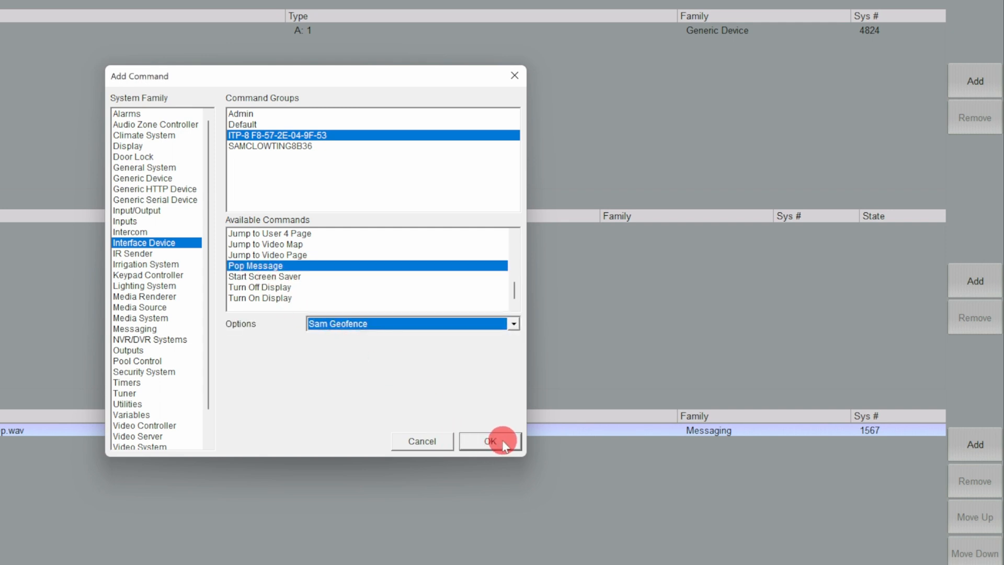
click(489, 441)
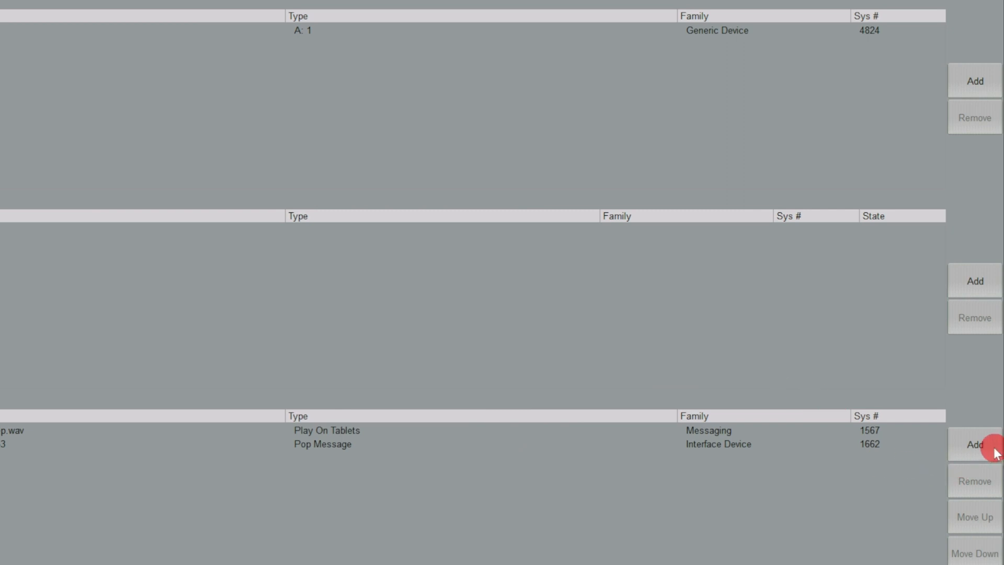
click(973, 445)
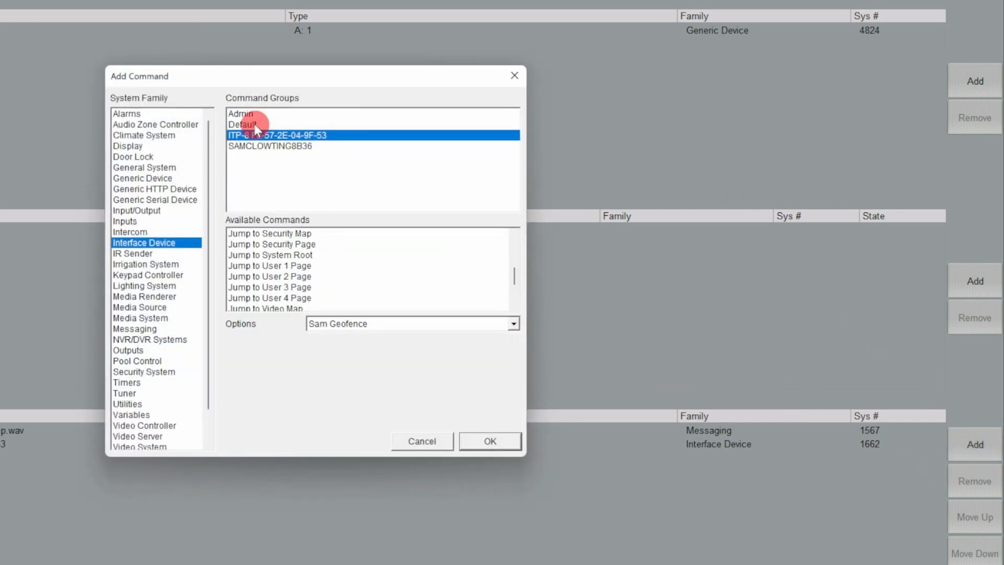
Add a second Pop Message command showing Sam Geofence on the Admin interface
click(242, 113)
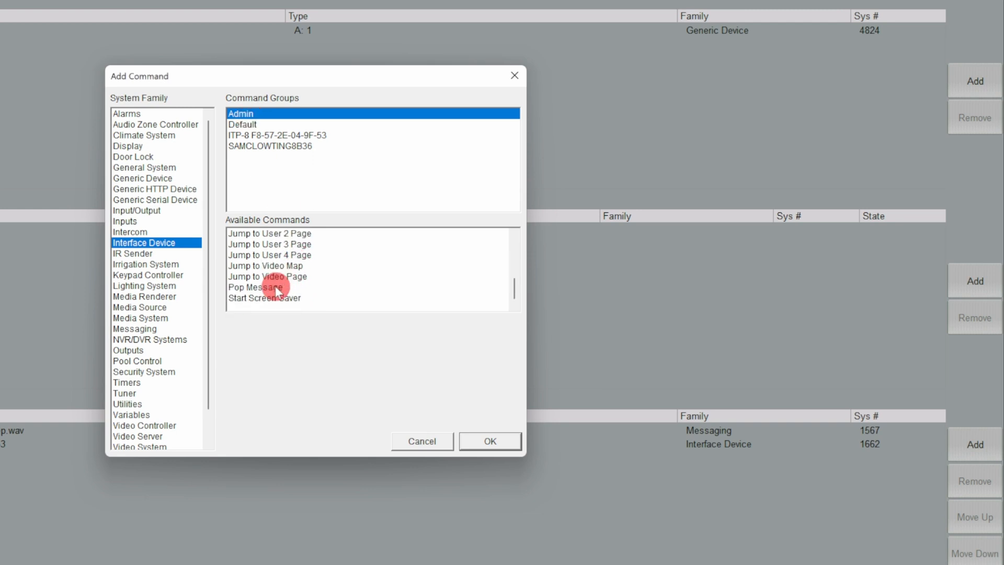
click(259, 286)
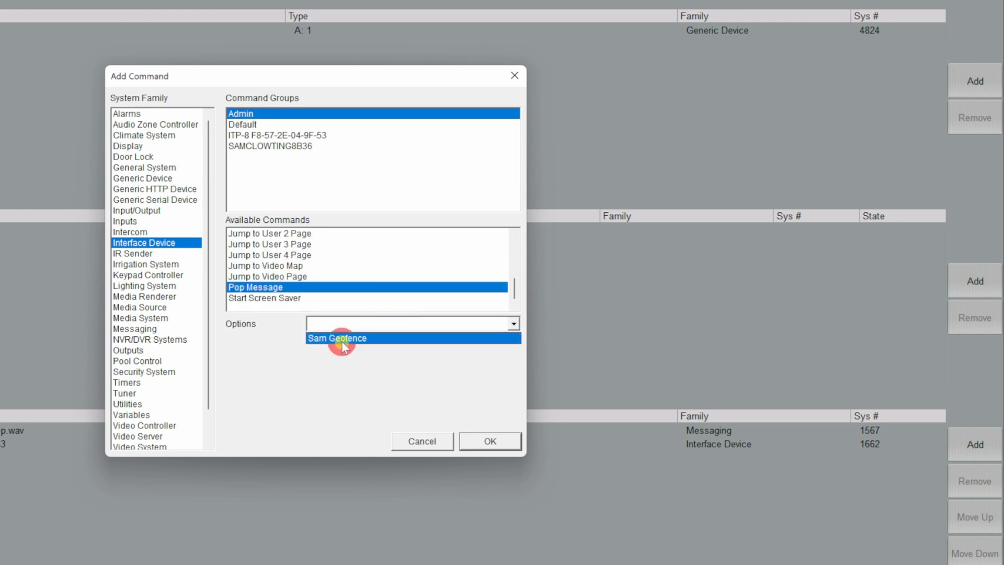
click(489, 441)
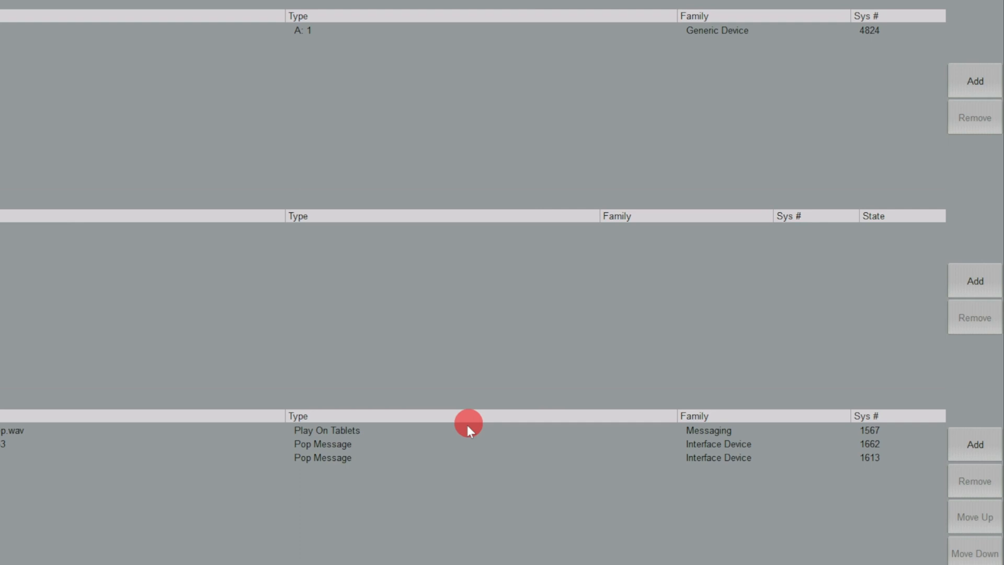
mouse_move(419, 449)
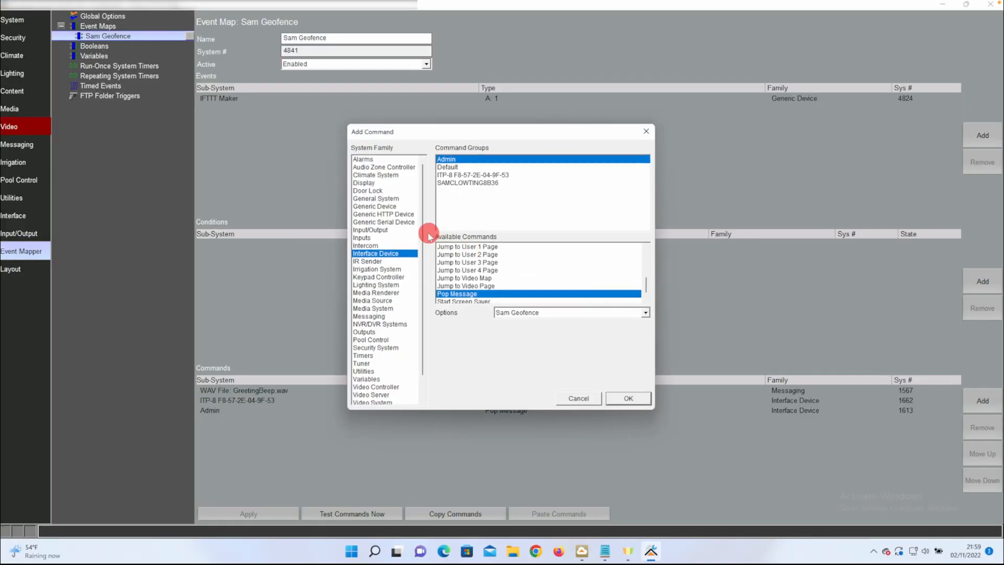
click(376, 284)
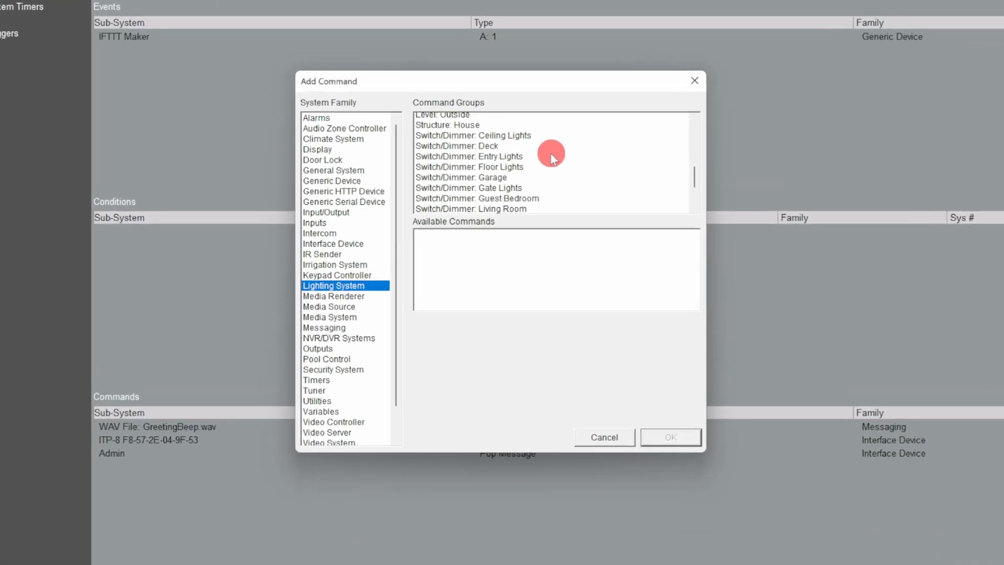
Add Lighting commands turning Gate Lights on and setting Porch to level 100%
scroll(down, 3)
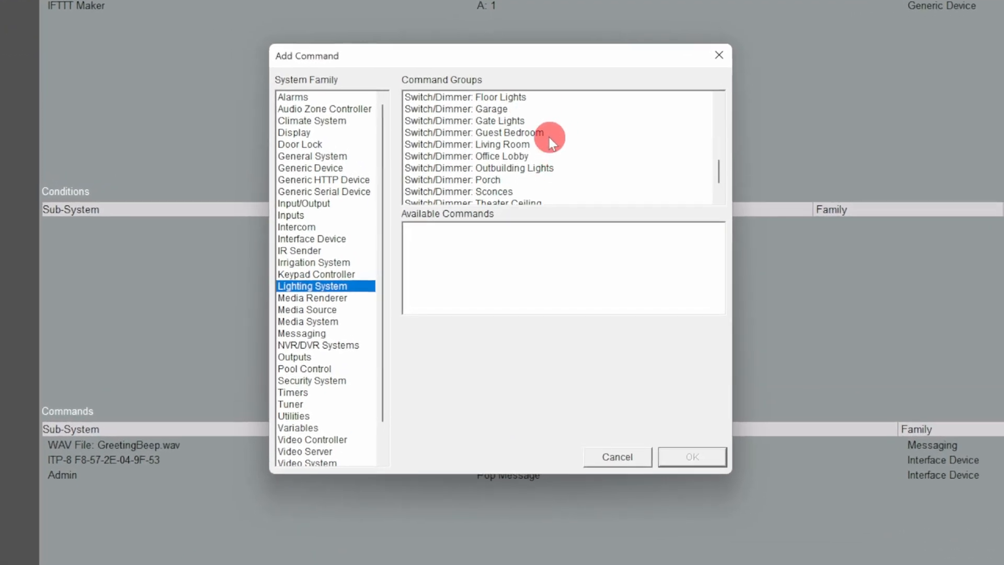
click(464, 96)
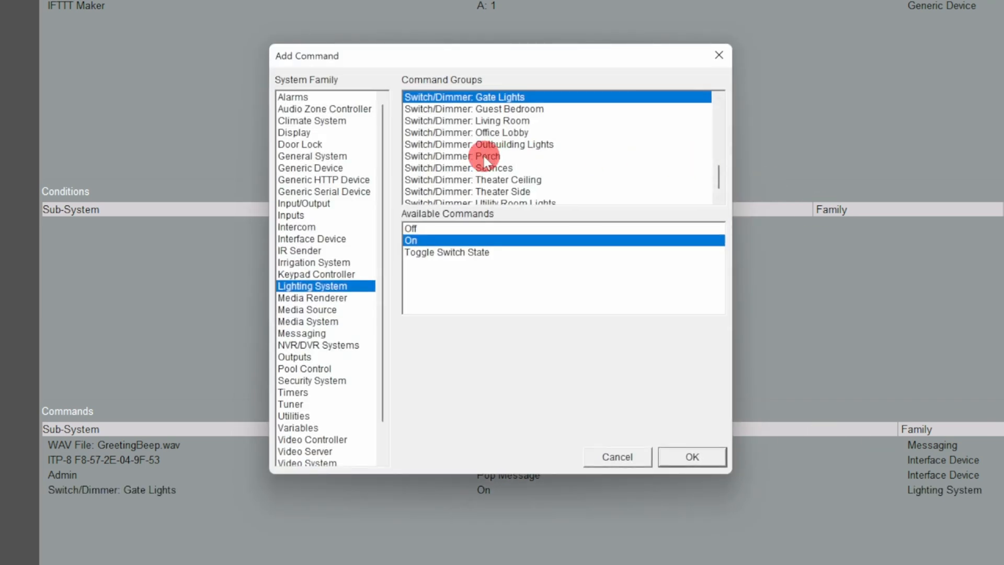
click(451, 169)
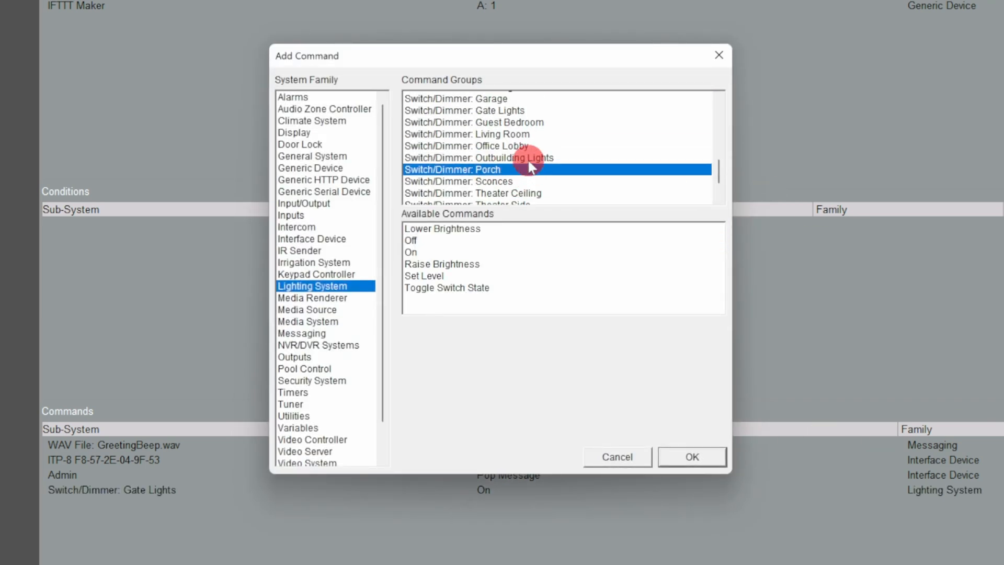
click(438, 276)
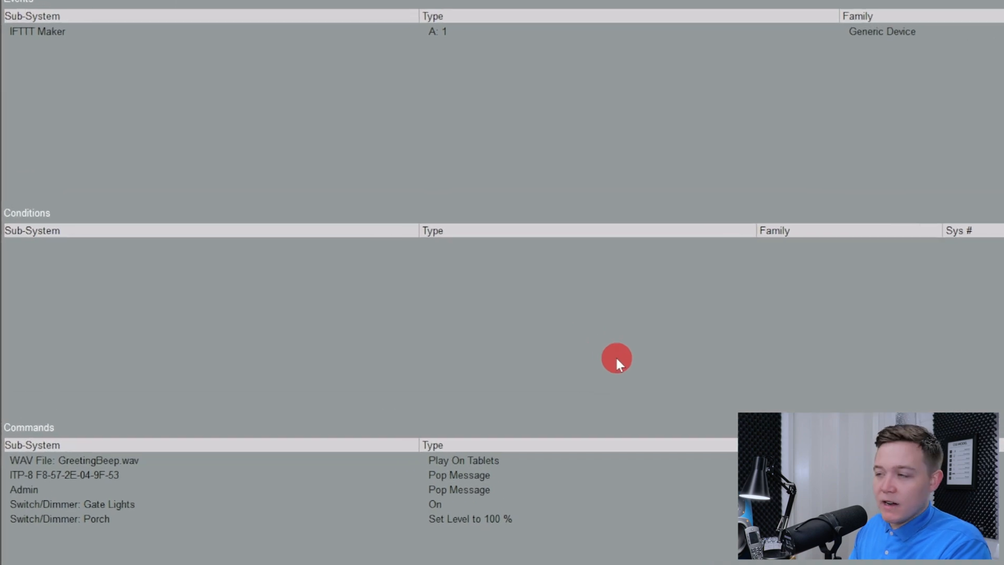
click(616, 357)
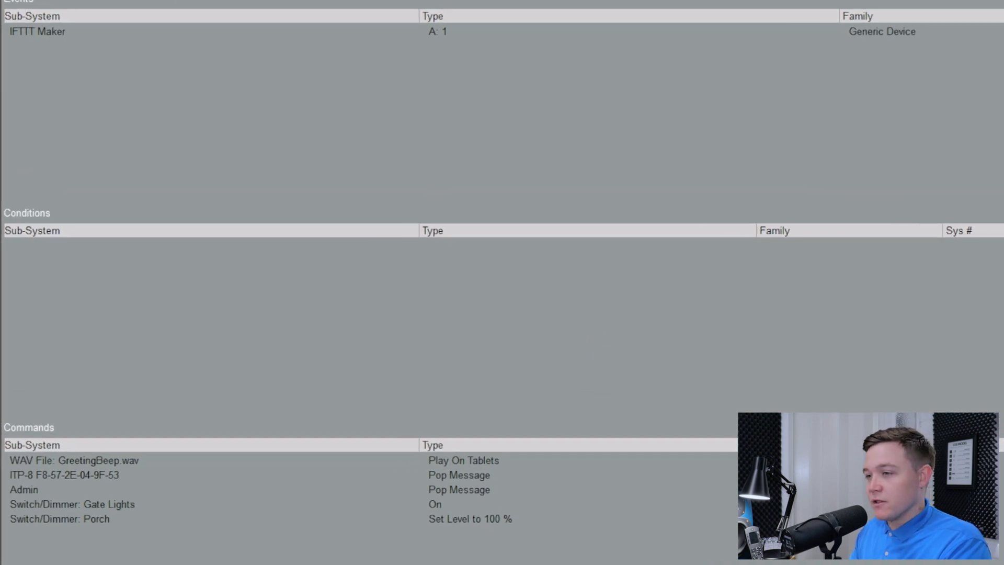